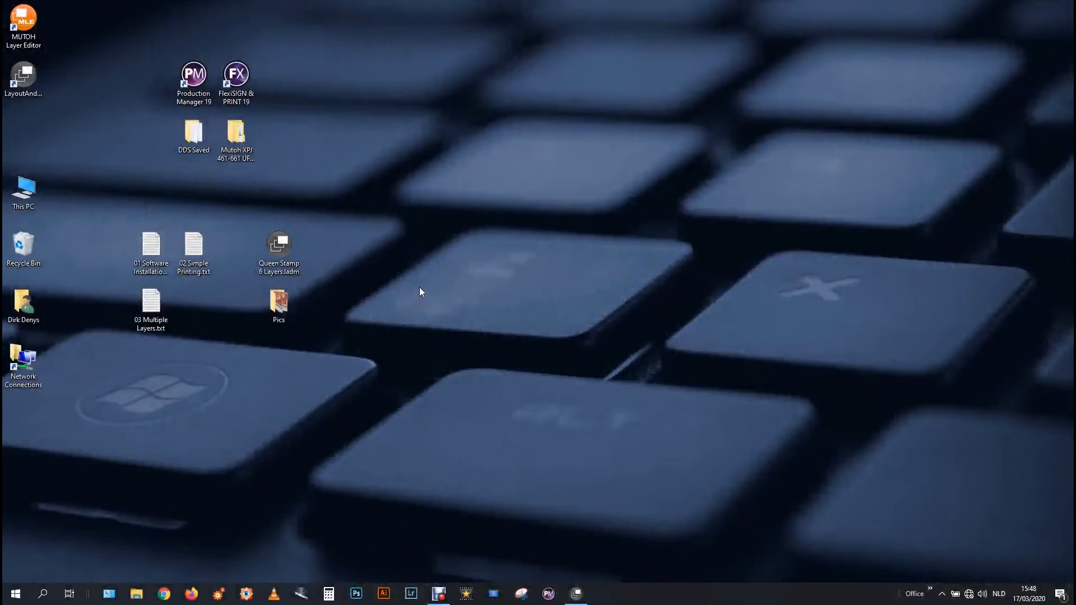
{"action": "mouse_move", "coordinate": [424, 277]}
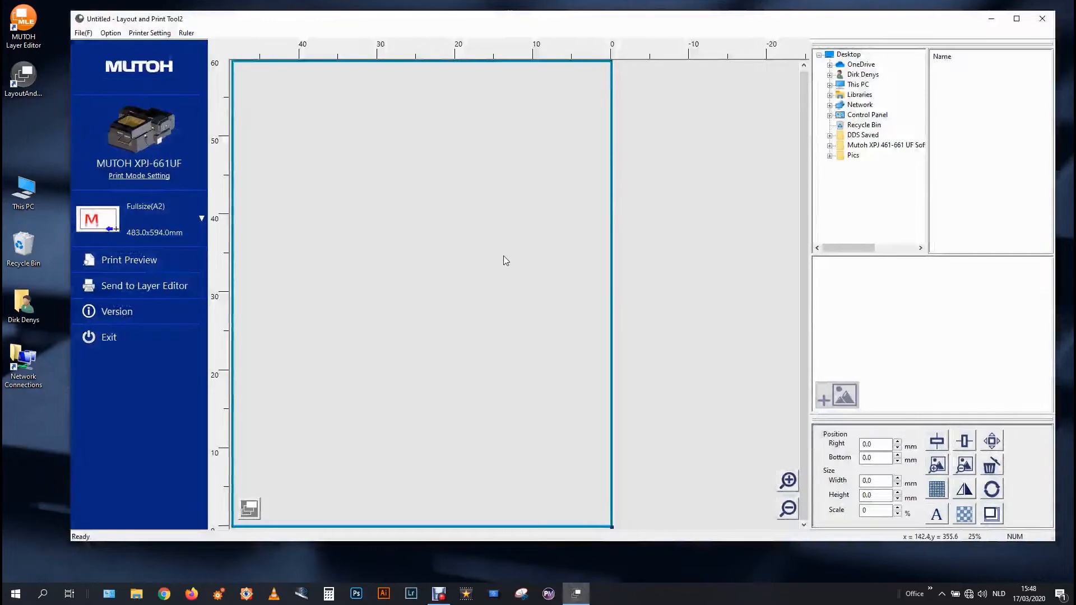
{"action": "mouse_move", "coordinate": [423, 270]}
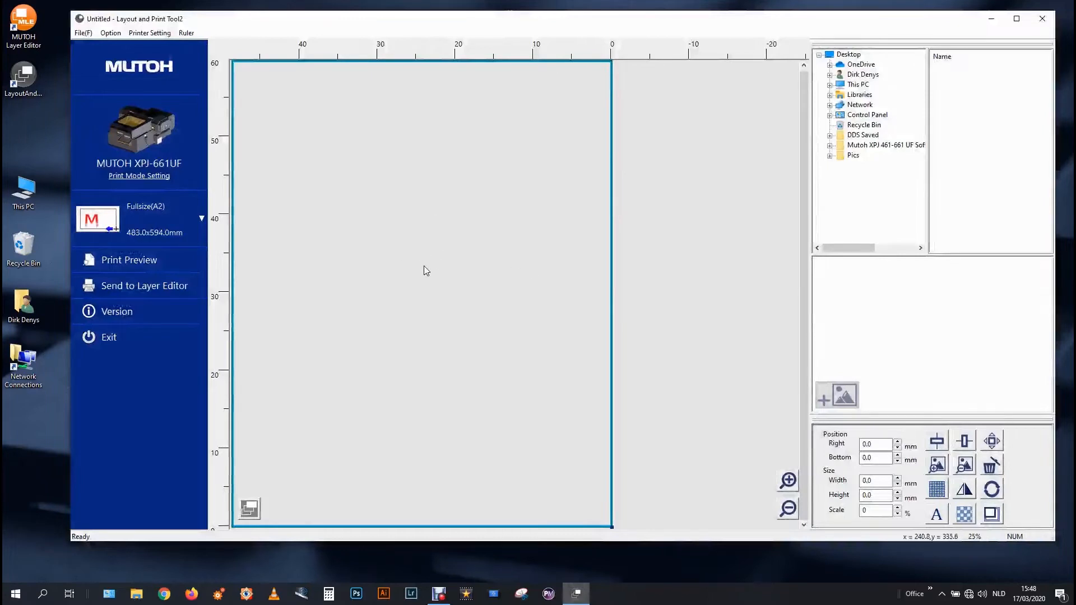
{"action": "mouse_move", "coordinate": [141, 41]}
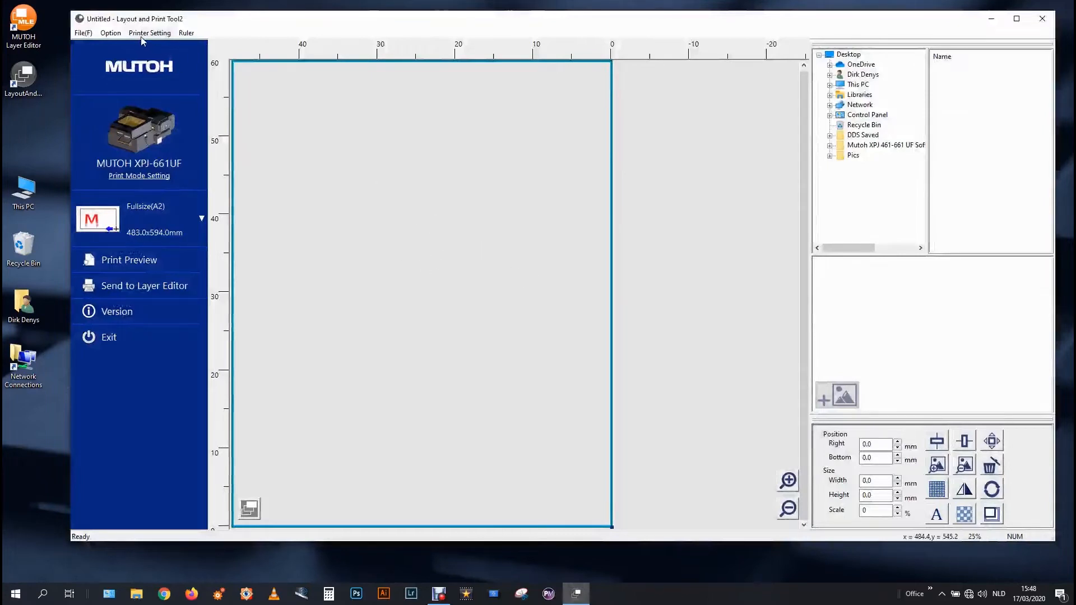
Set the printable sub-area box to 85 × 55 mm and preview it on the layout.
{"action": "left_click", "coordinate": [110, 32]}
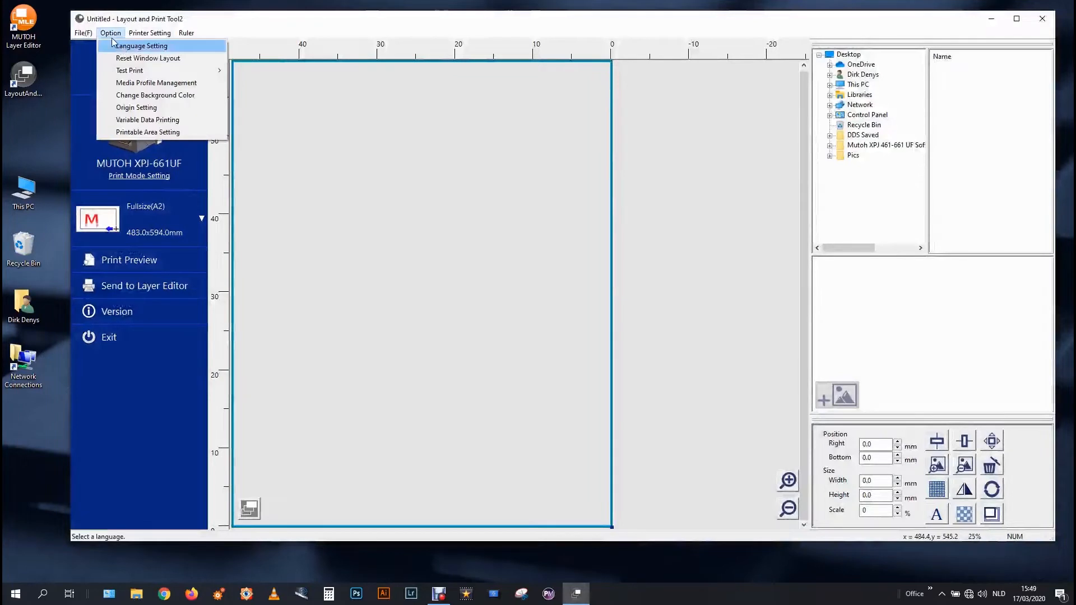
{"action": "mouse_move", "coordinate": [148, 57]}
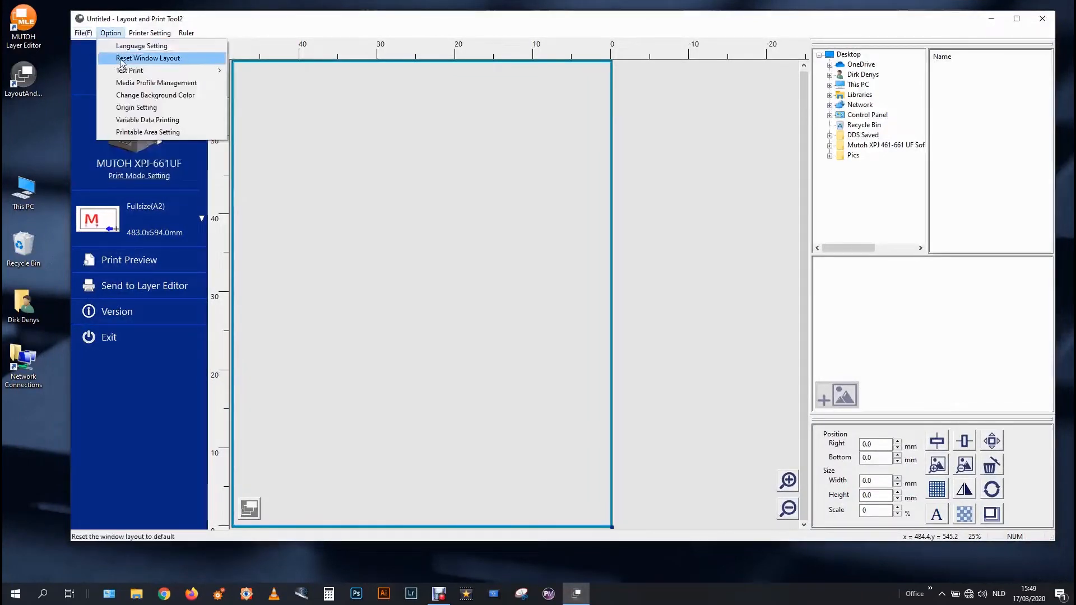
{"action": "mouse_move", "coordinate": [157, 132]}
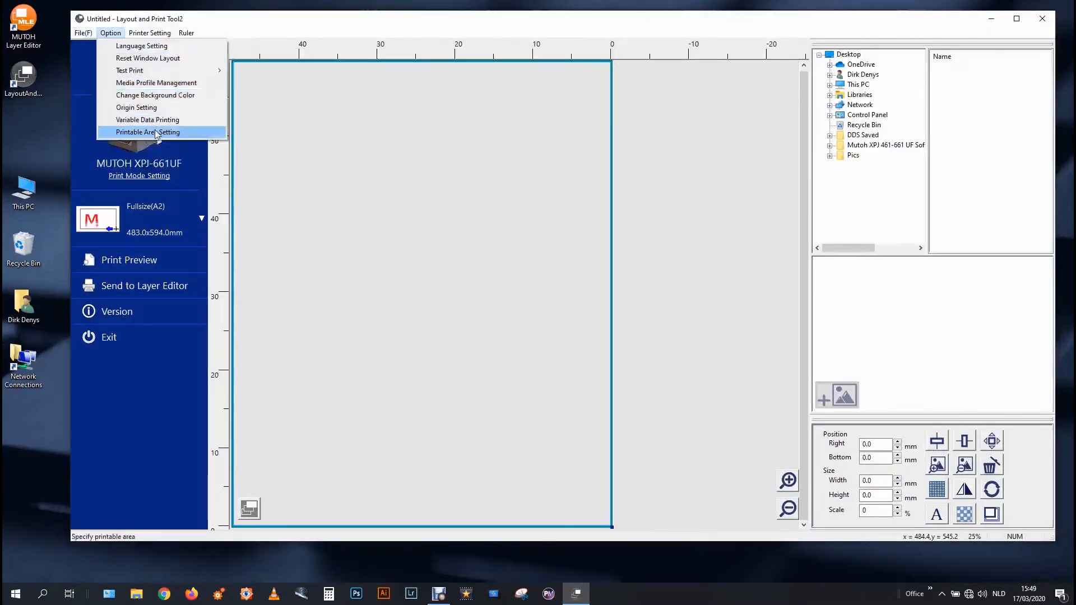
{"action": "left_click", "coordinate": [147, 133]}
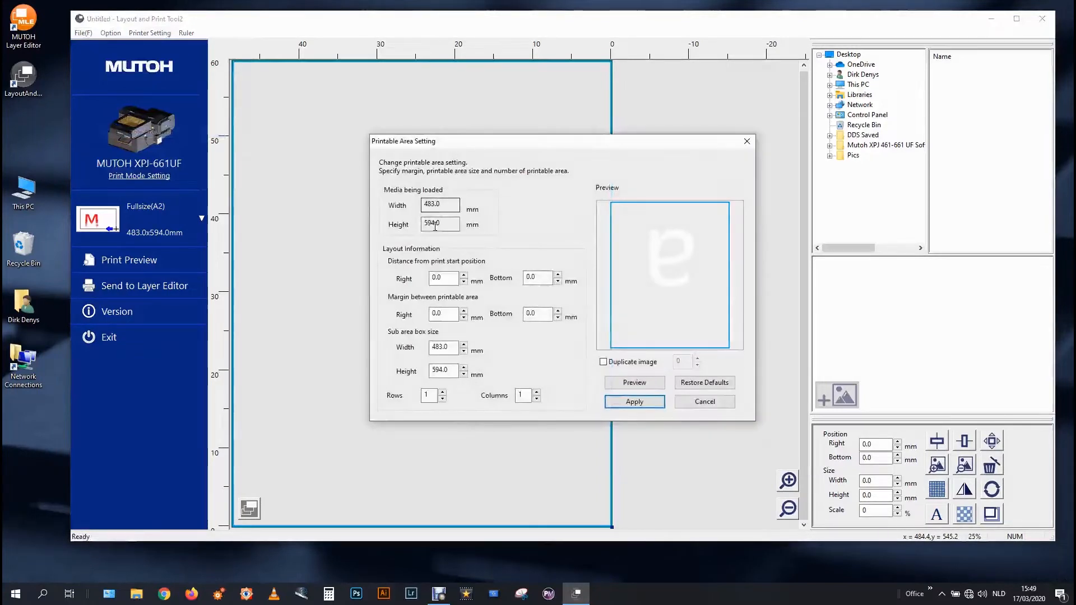
{"action": "triple_click", "coordinate": [439, 348]}
{"action": "type", "text": "85"}
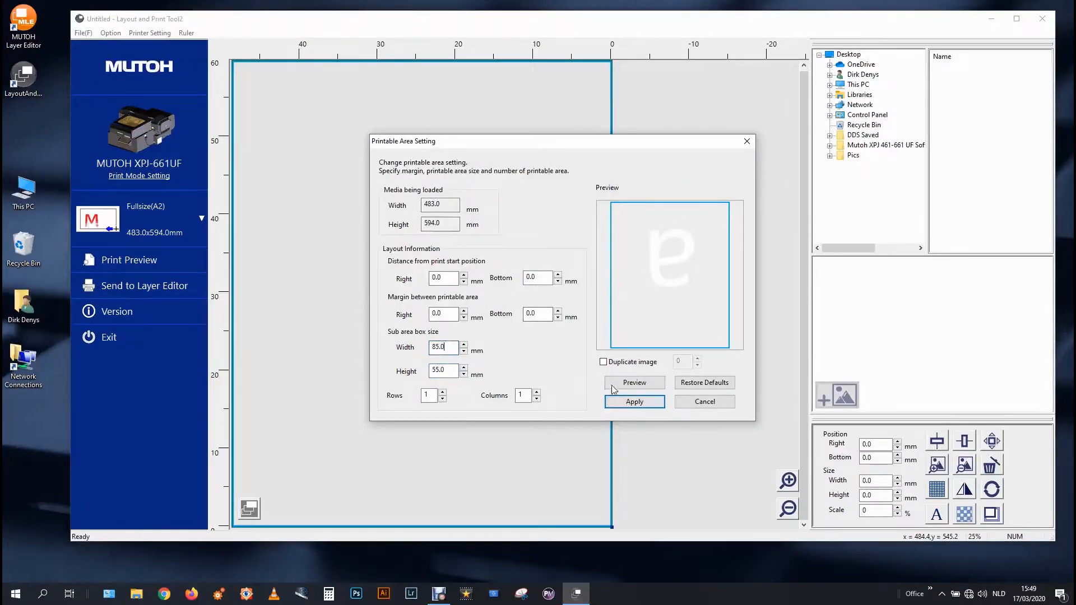
{"action": "left_click", "coordinate": [634, 382]}
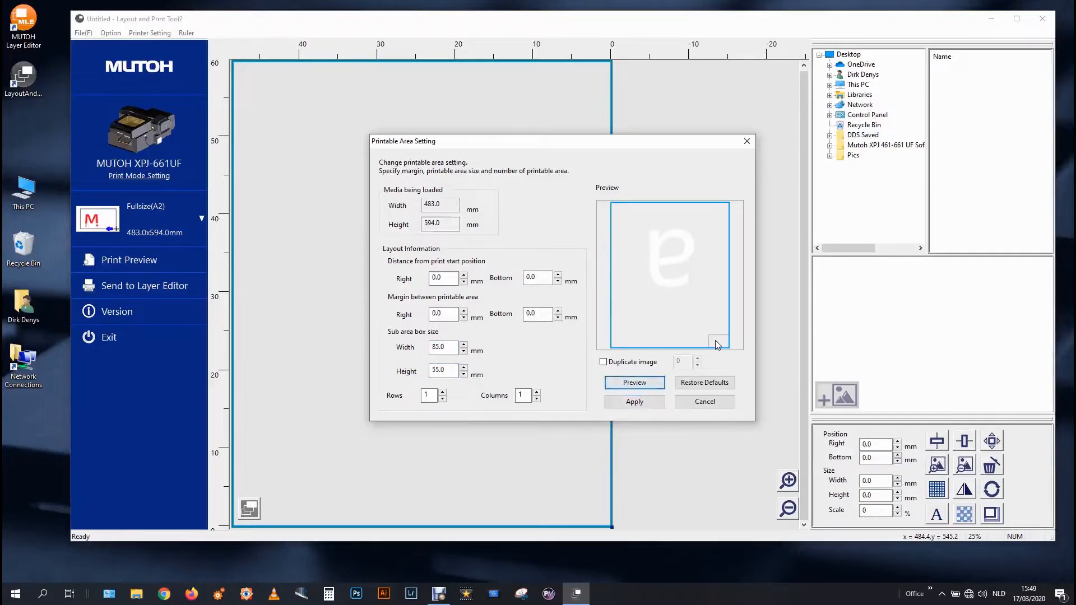
Offset the card area 15 mm to the right of the print start and apply.
{"action": "left_click", "coordinate": [442, 278]}
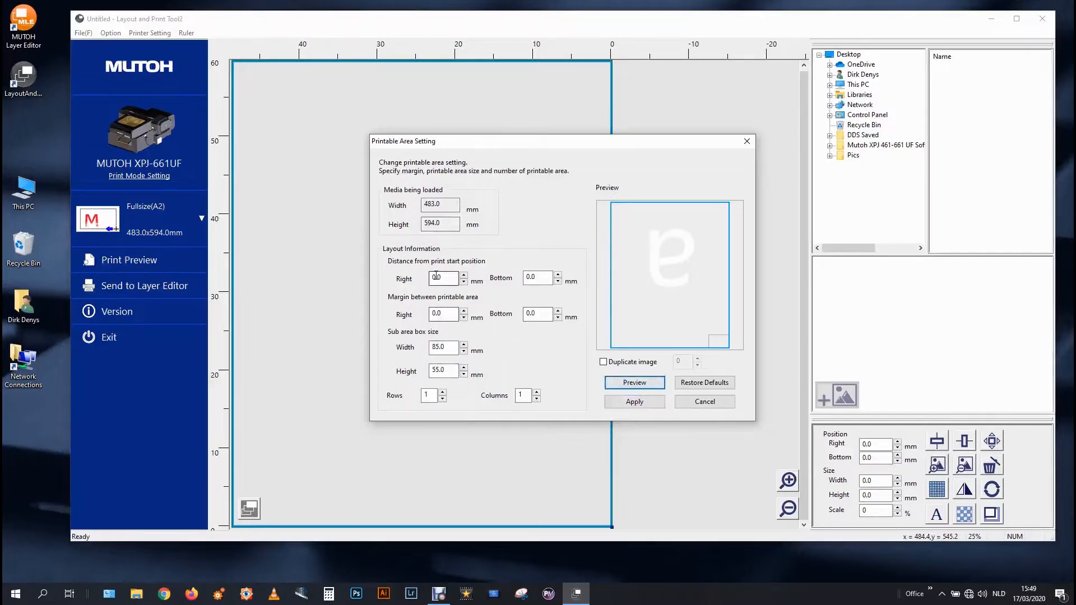
{"action": "left_click", "coordinate": [442, 278]}
{"action": "type", "text": "15"}
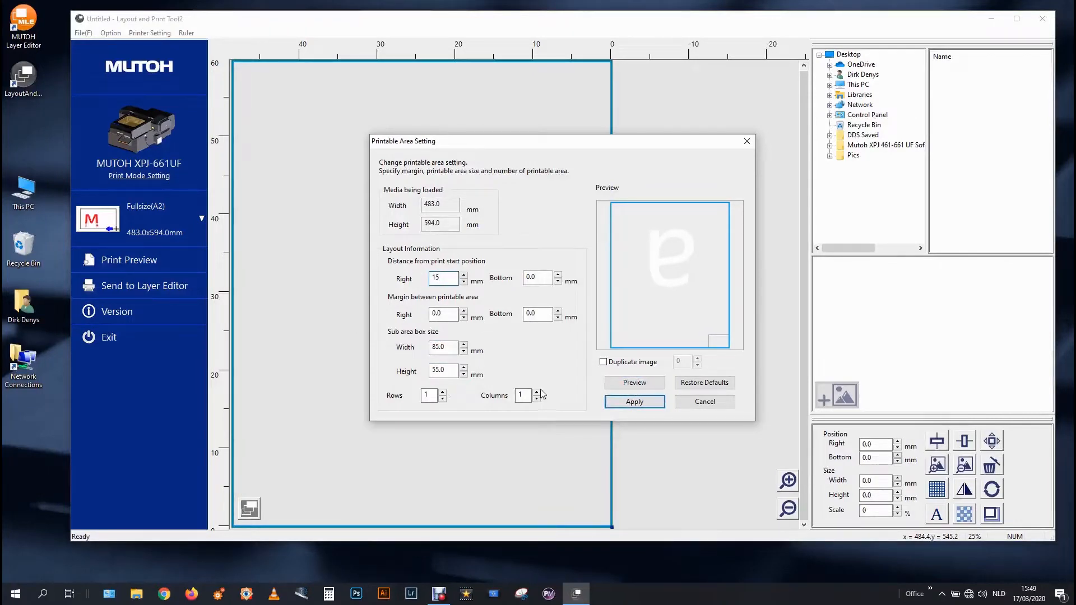
{"action": "left_click", "coordinate": [632, 401]}
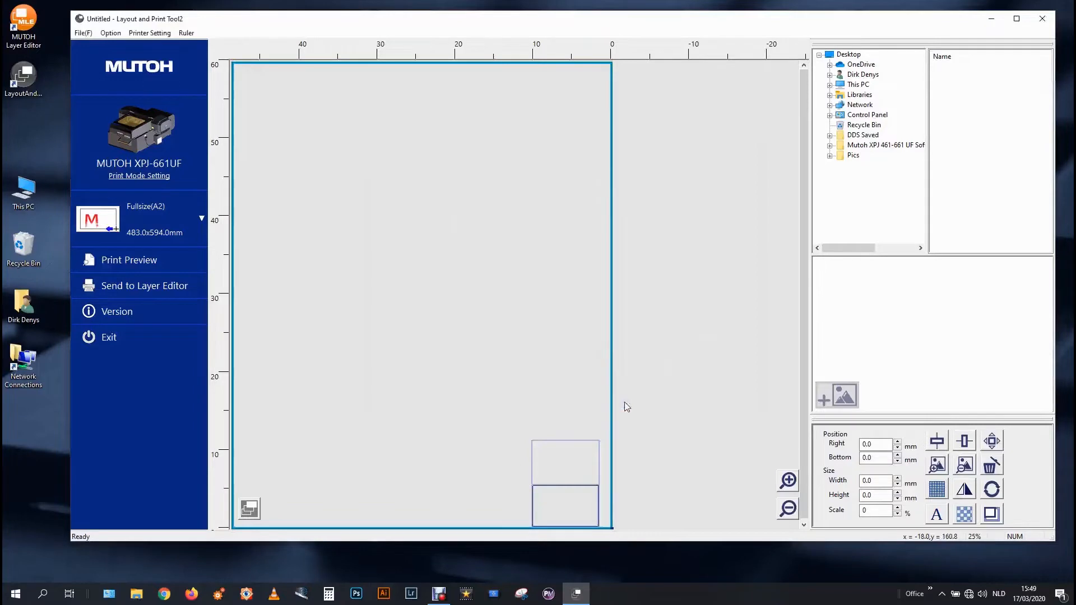
Arrange two card areas (Rows 2, Columns 1) with no start offset.
{"action": "left_click", "coordinate": [109, 32]}
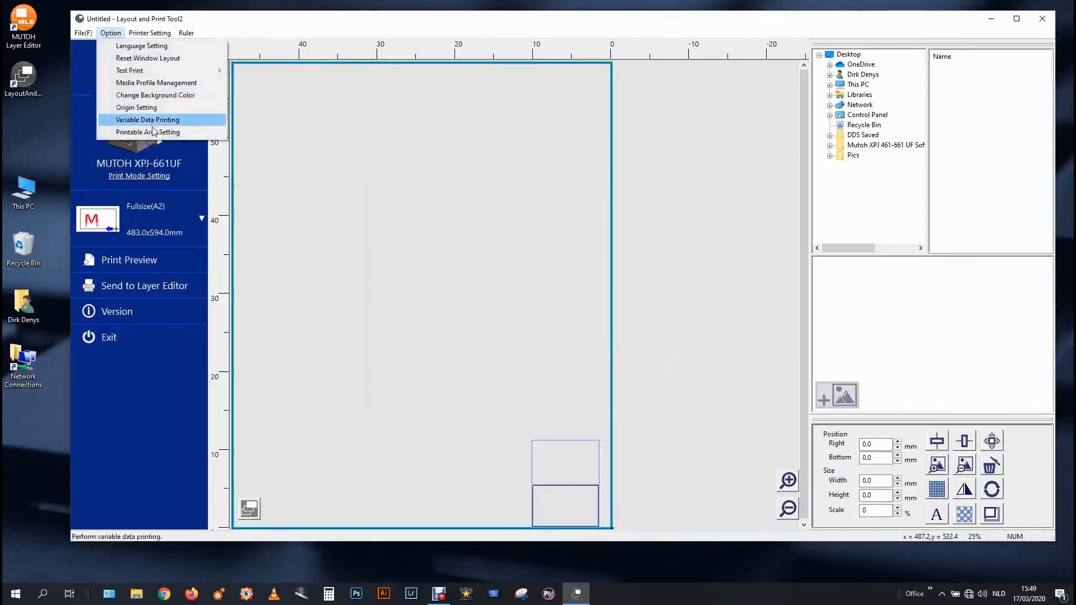
{"action": "left_click", "coordinate": [148, 133]}
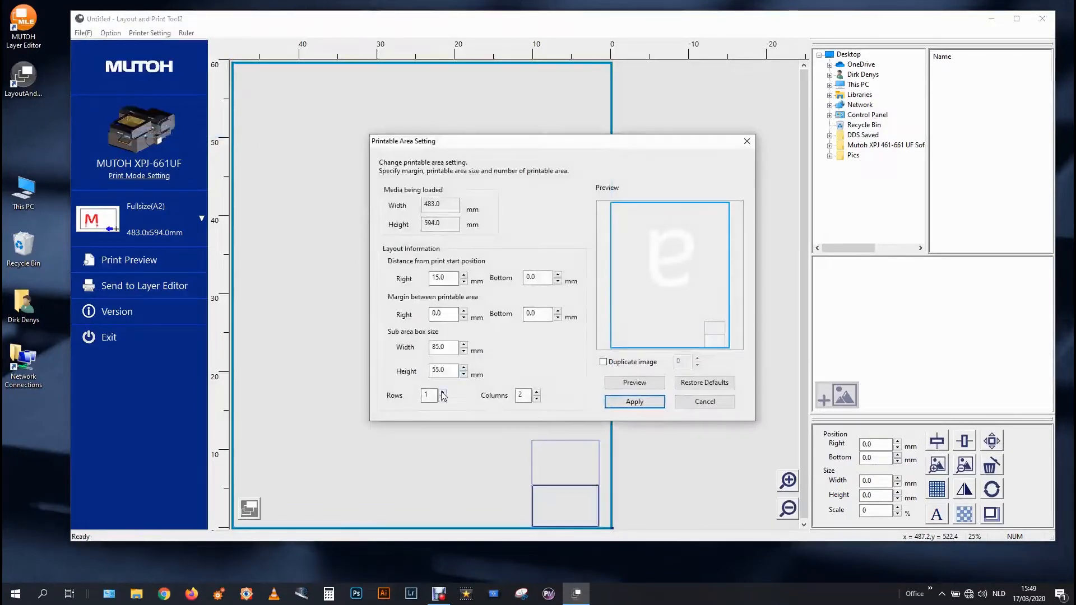
{"action": "left_click", "coordinate": [442, 392]}
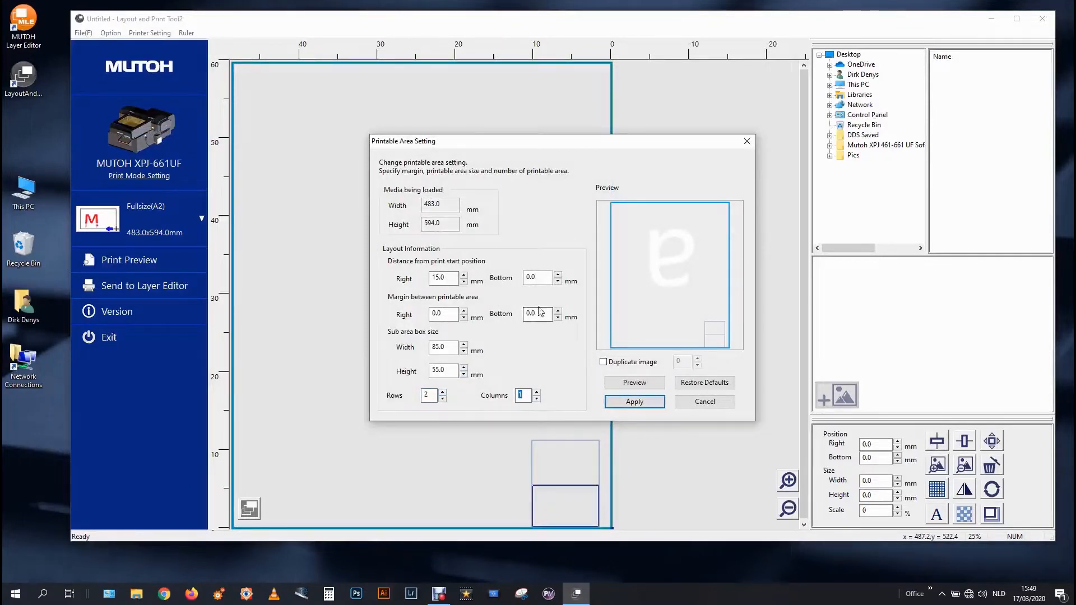
{"action": "left_click", "coordinate": [632, 401]}
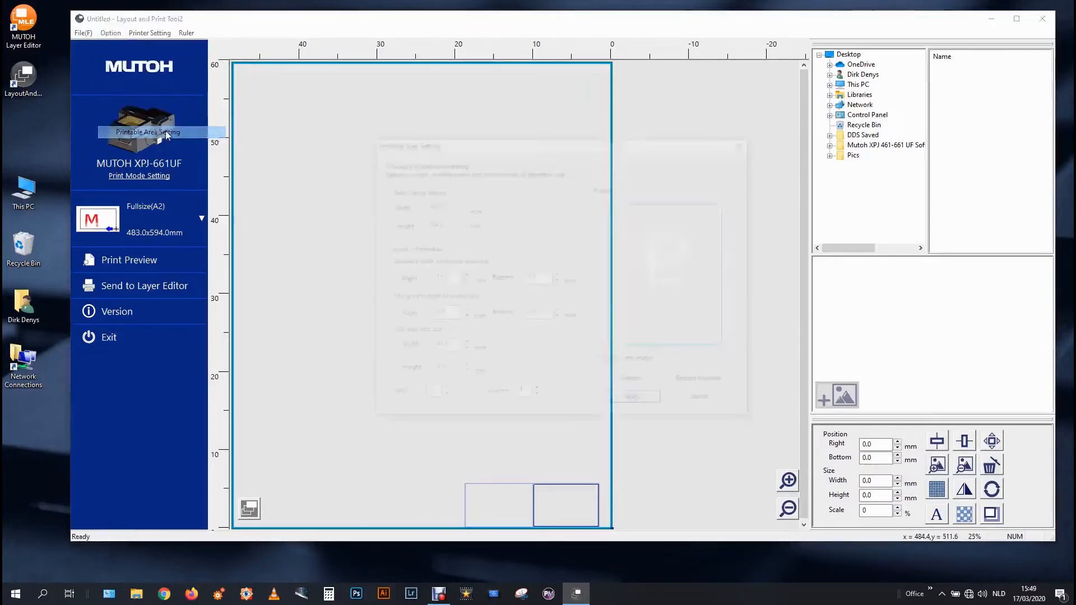
Set a 15 mm gap between the two card areas and confirm the printable area settings.
{"action": "left_click", "coordinate": [148, 132]}
{"action": "type", "text": "15"}
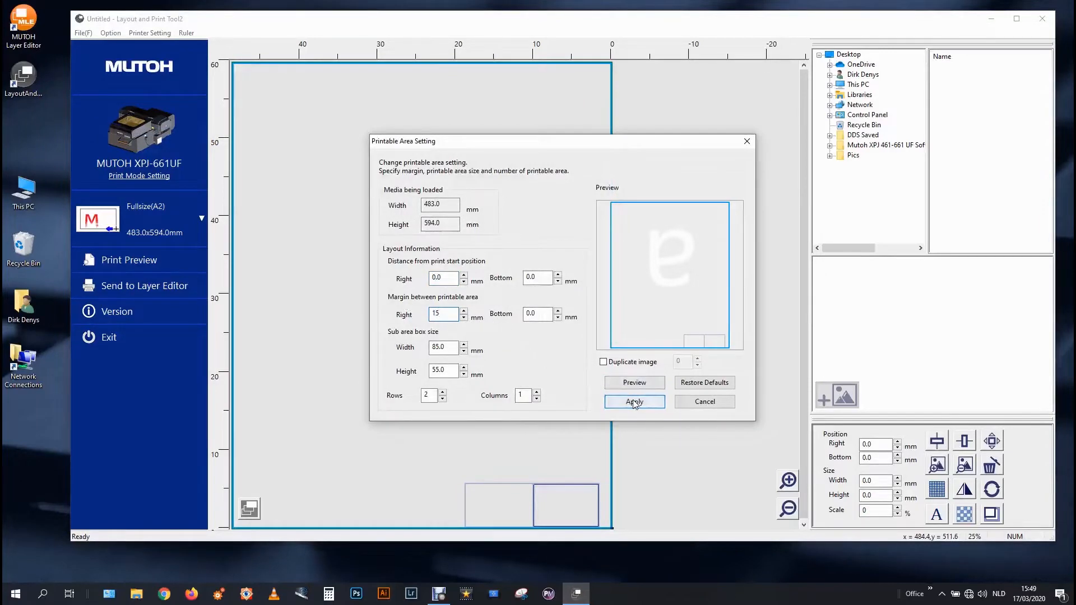
{"action": "left_click", "coordinate": [632, 401]}
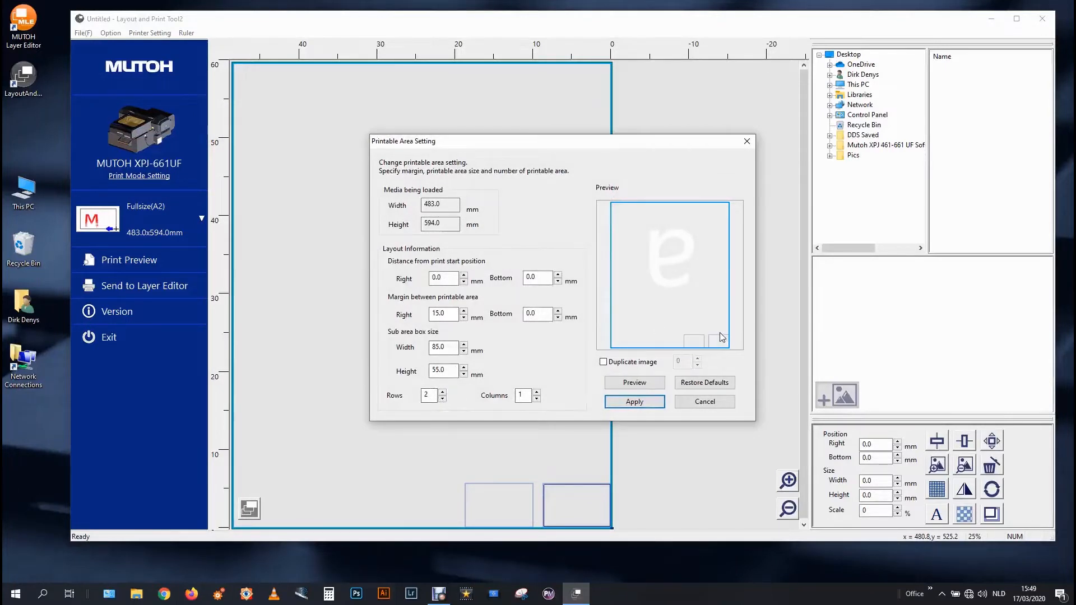
{"action": "left_click", "coordinate": [632, 401]}
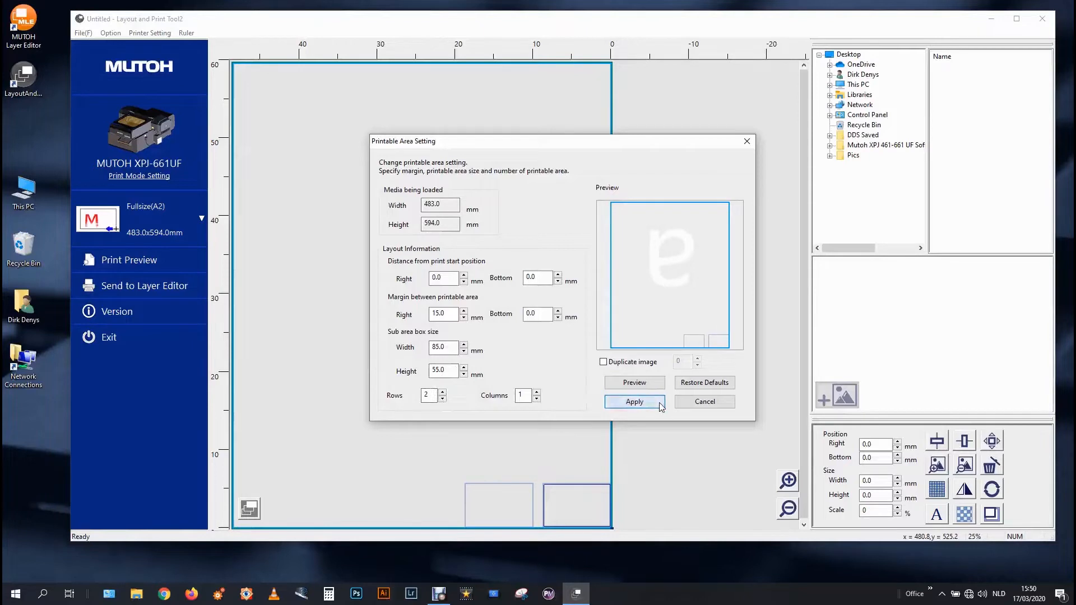
{"action": "left_click", "coordinate": [633, 401]}
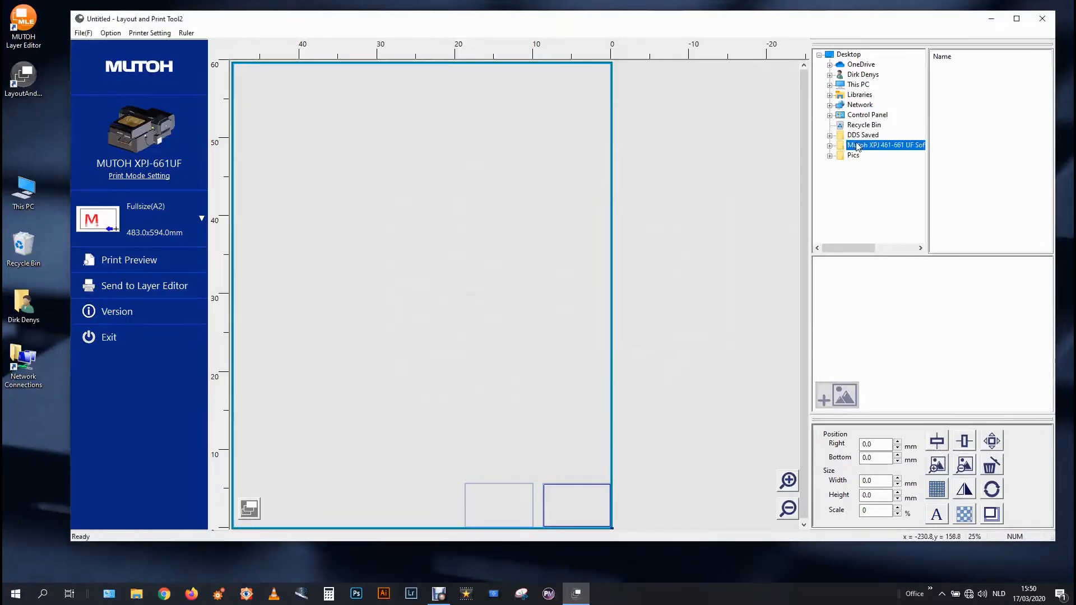
Preview the Logo 08, 08 WY, 04 and 03 files, then place Logo 03 WY.png in the right card frame.
{"action": "left_click", "coordinate": [954, 164]}
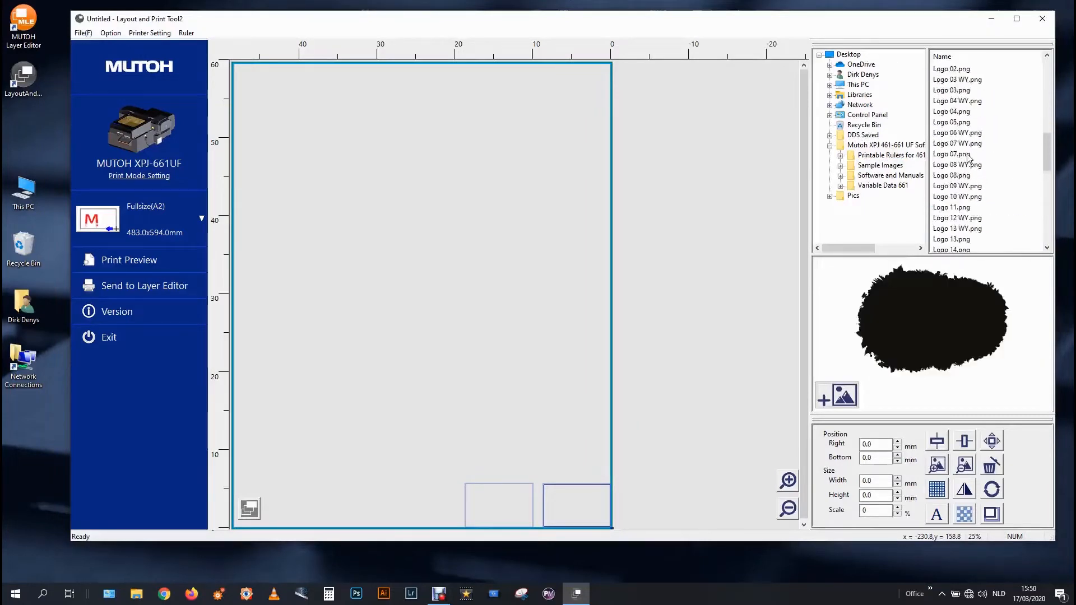
{"action": "left_click", "coordinate": [952, 175]}
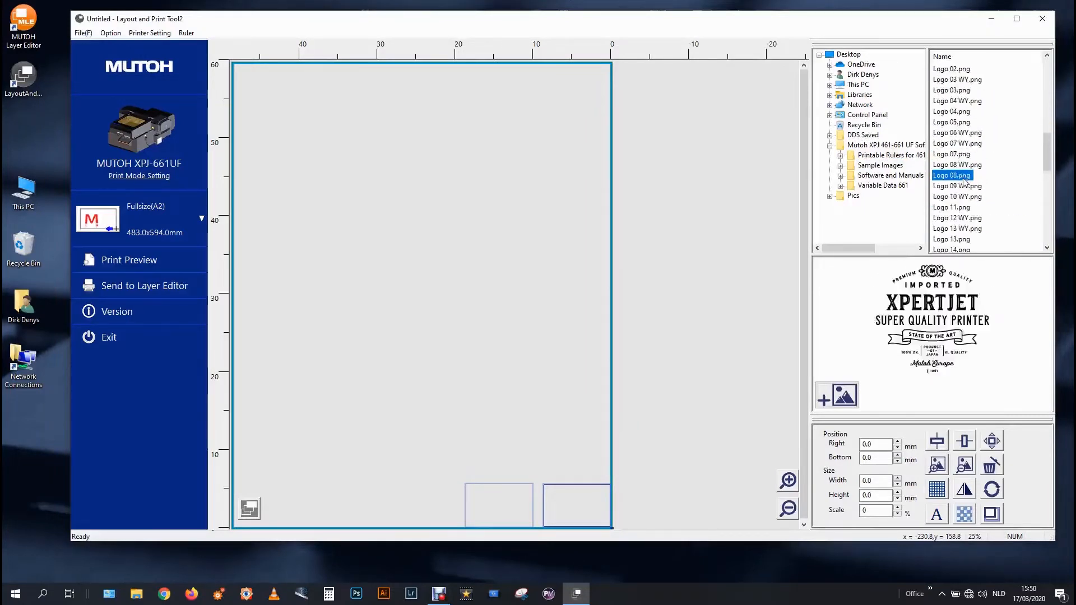
{"action": "left_click", "coordinate": [957, 165]}
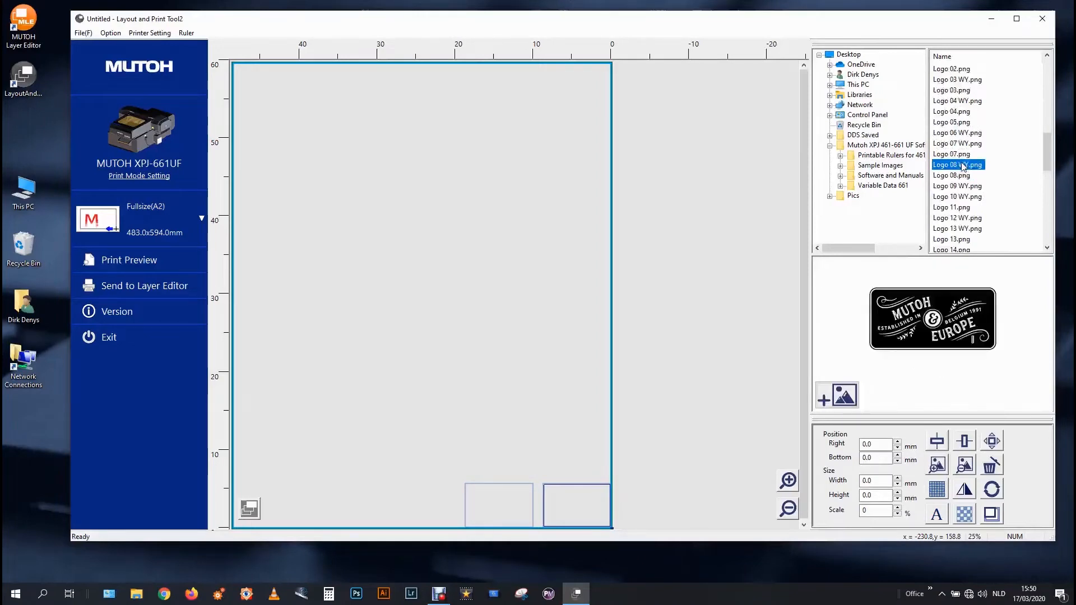
{"action": "left_click", "coordinate": [955, 132]}
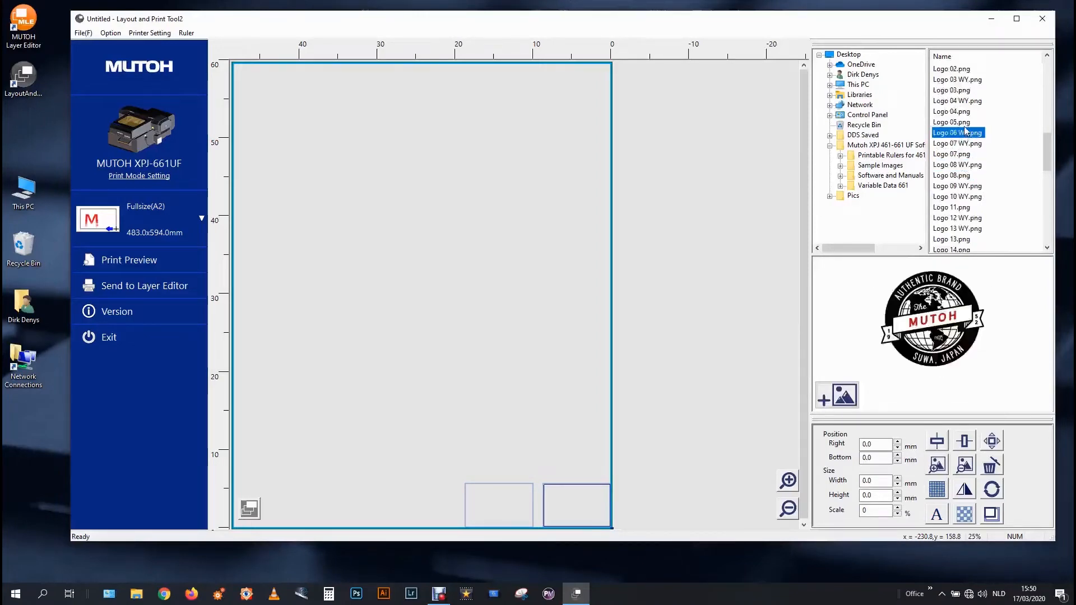
{"action": "left_click", "coordinate": [952, 111]}
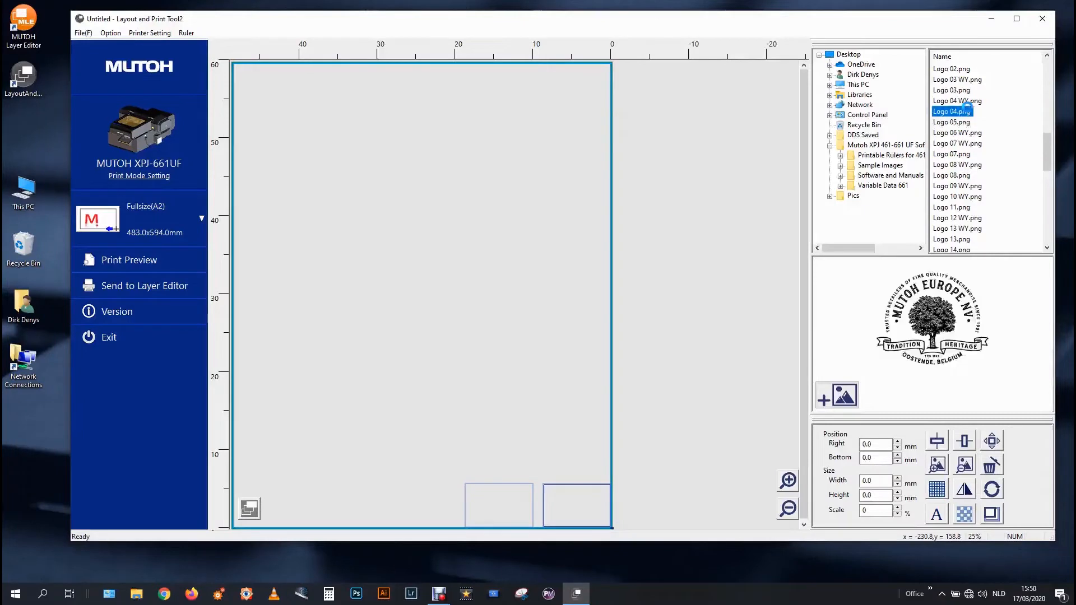
{"action": "left_click", "coordinate": [951, 90]}
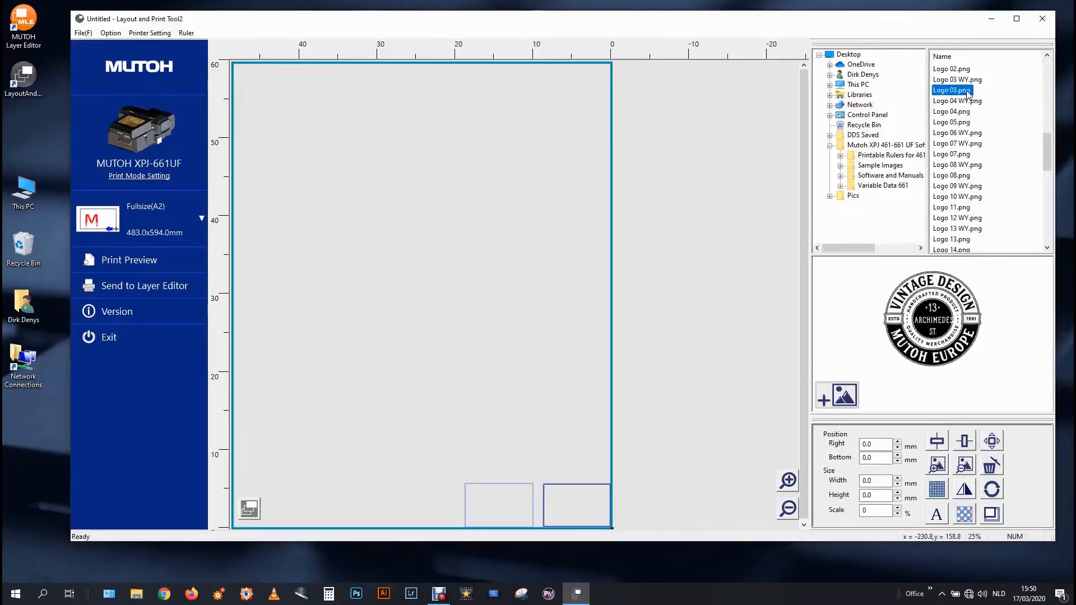
{"action": "left_click", "coordinate": [956, 80]}
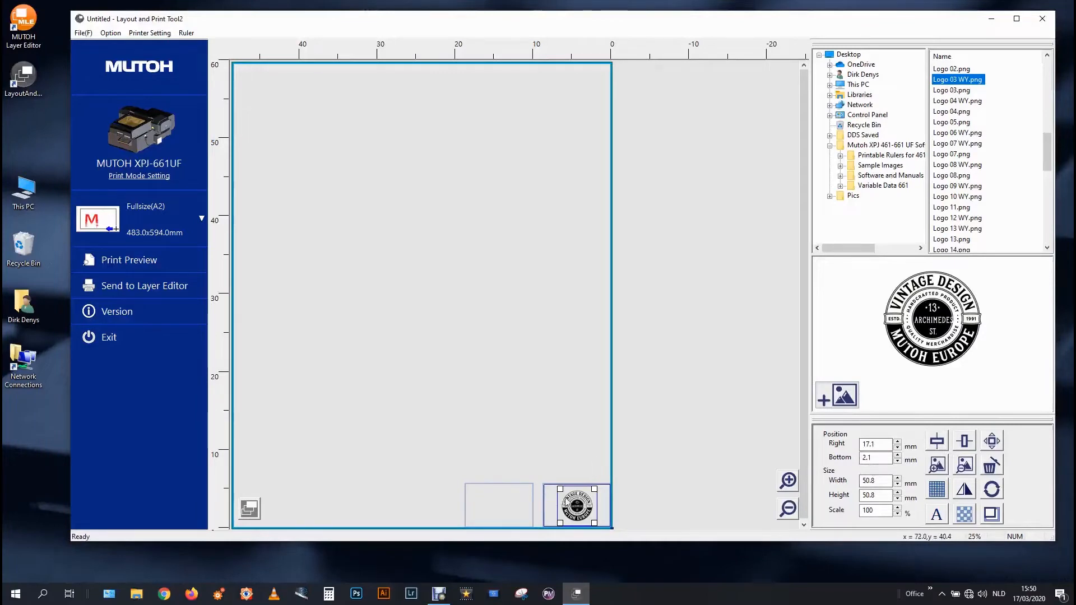
Try right and left alignment, then centre the logo horizontally in its card frame.
{"action": "left_click", "coordinate": [936, 440]}
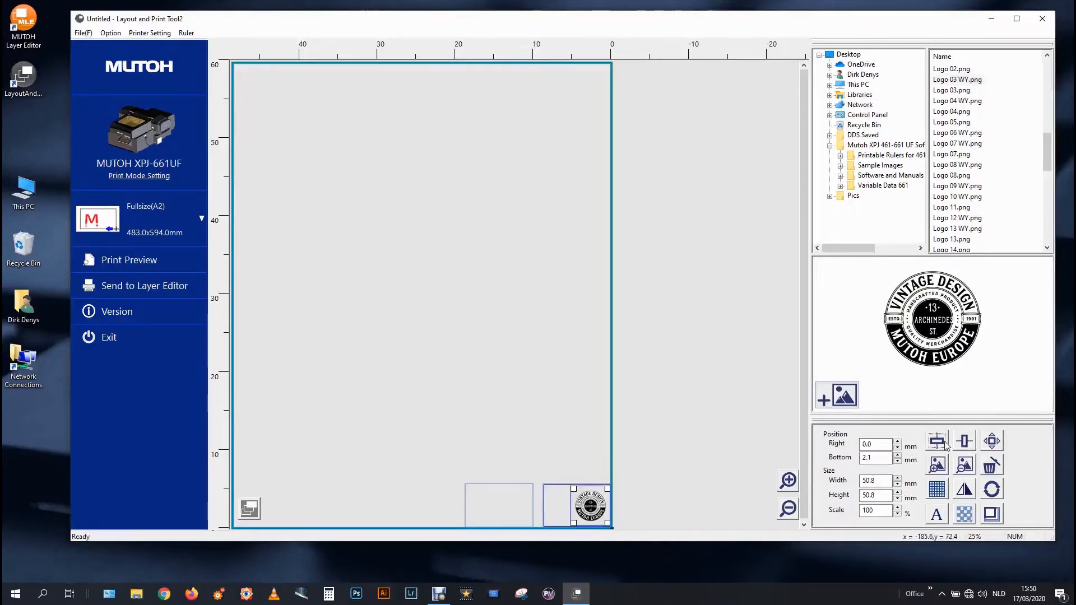
{"action": "left_click", "coordinate": [964, 442]}
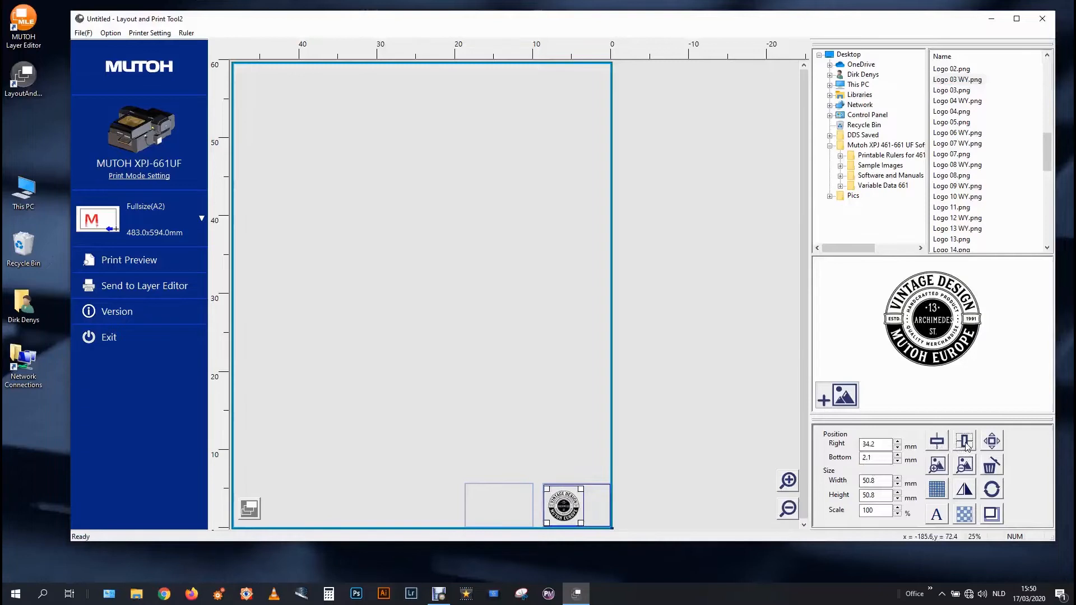
{"action": "left_click", "coordinate": [934, 440]}
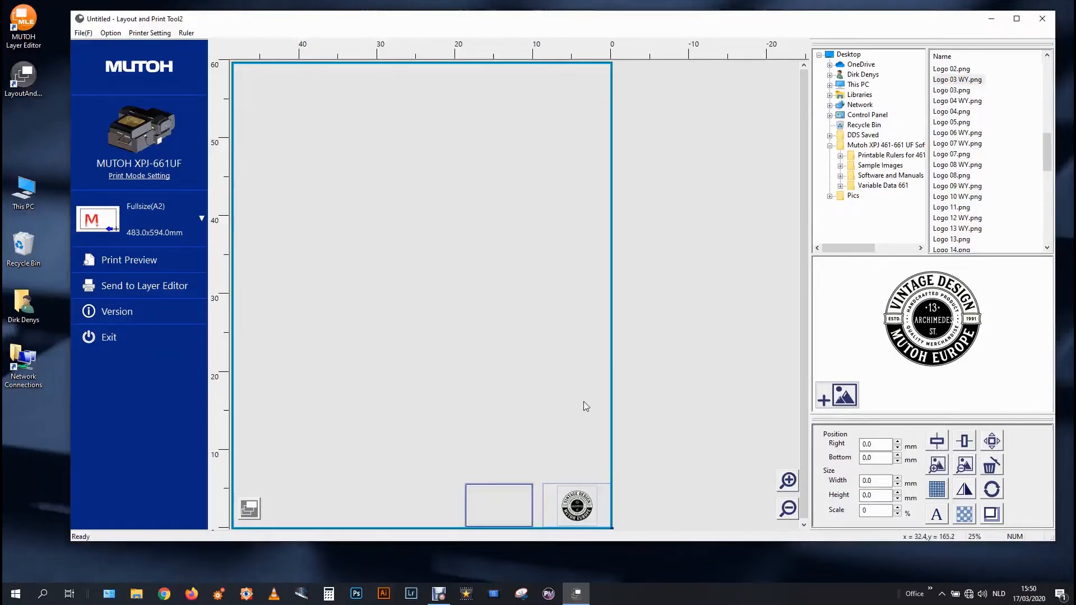
{"action": "mouse_move", "coordinate": [539, 424]}
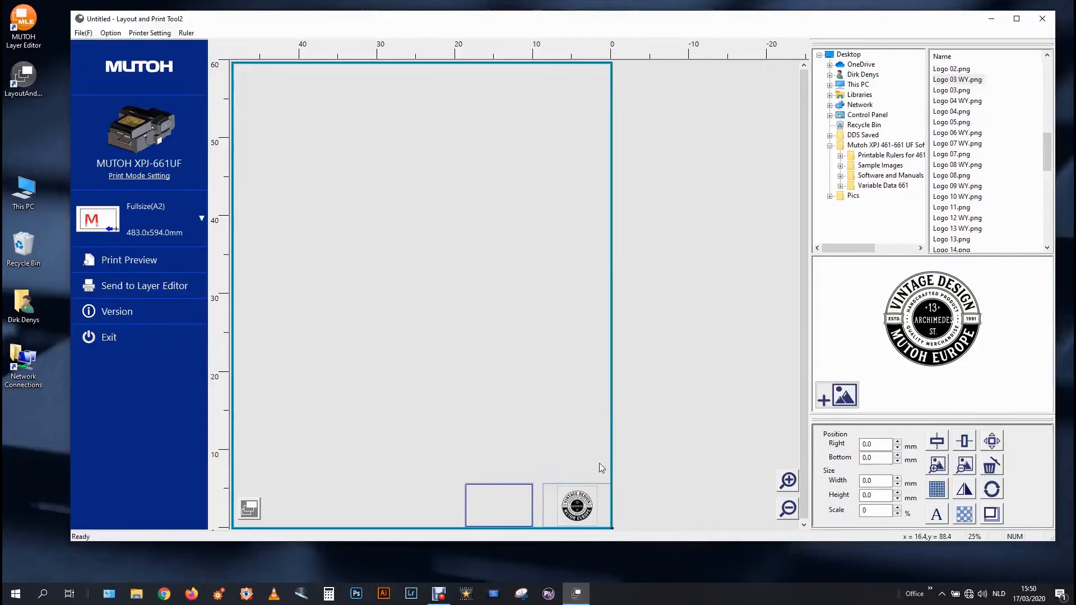
Confirm in the layer setup that layer 1 prints as Color.
{"action": "left_click", "coordinate": [575, 505]}
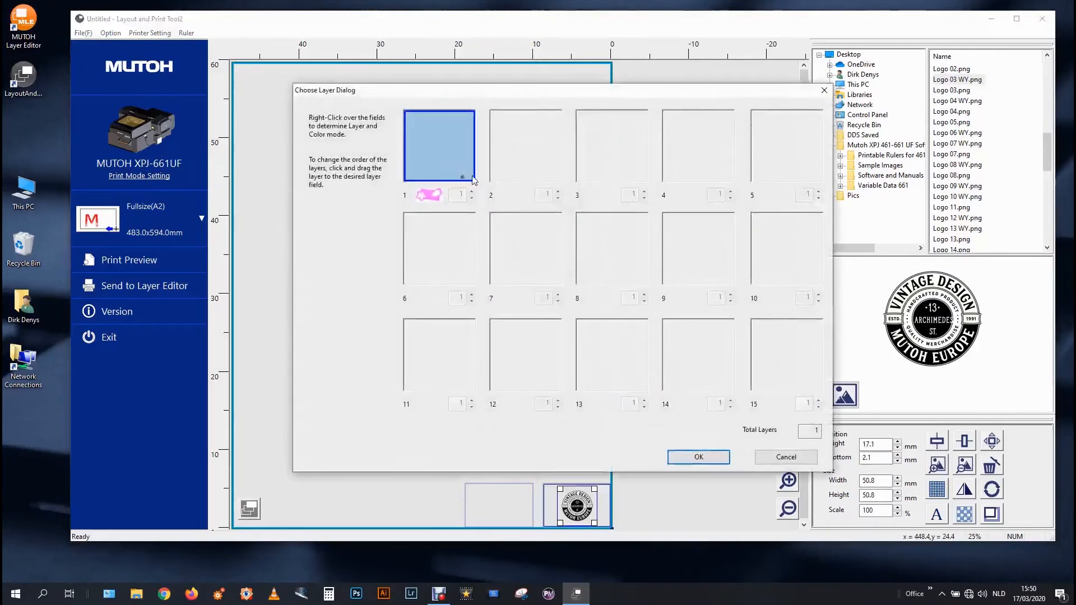
{"action": "right_click", "coordinate": [439, 145]}
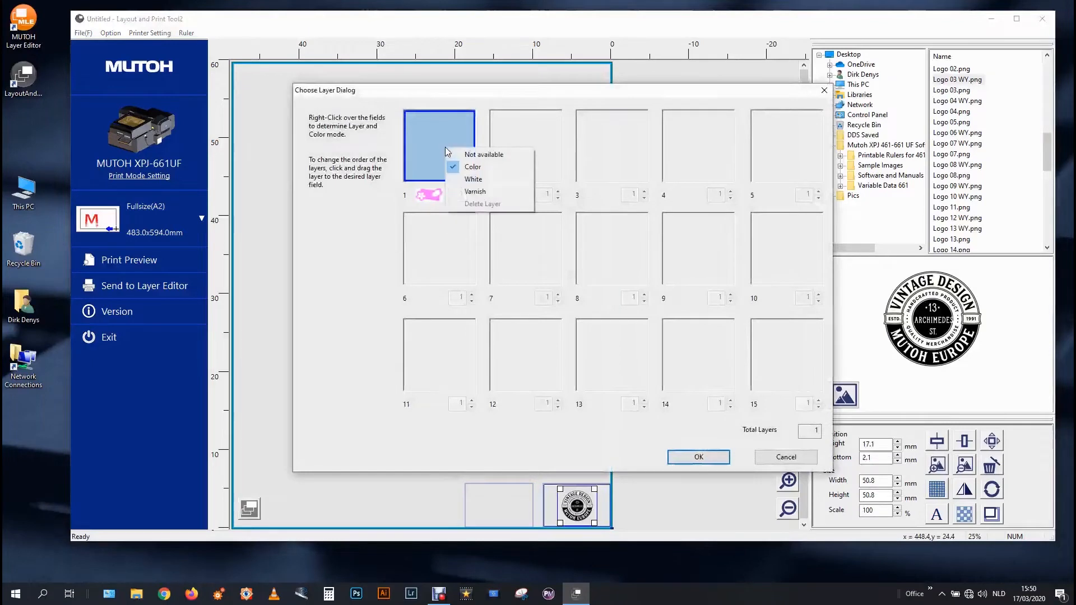
{"action": "left_click", "coordinate": [699, 458]}
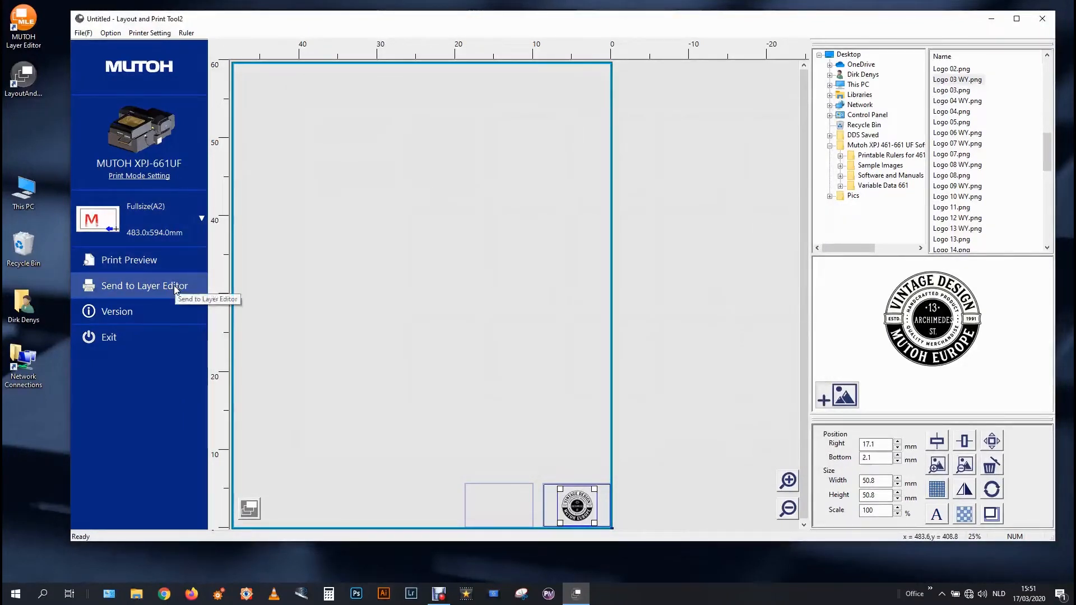
Send the selected layers to the Layer Editor as colour plus varnish output.
{"action": "left_click", "coordinate": [144, 286]}
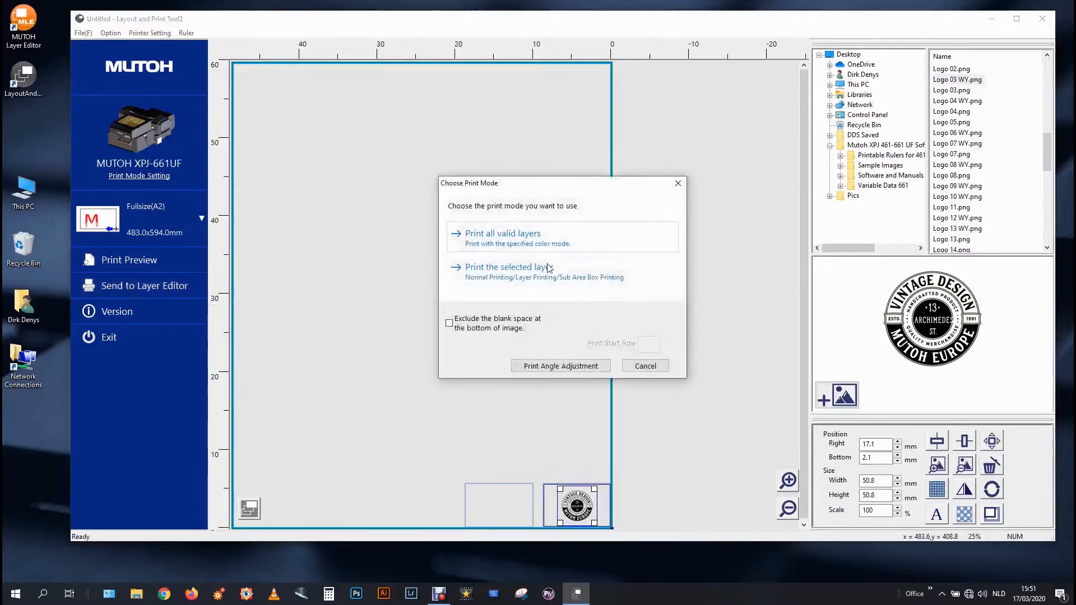
{"action": "left_click", "coordinate": [502, 233]}
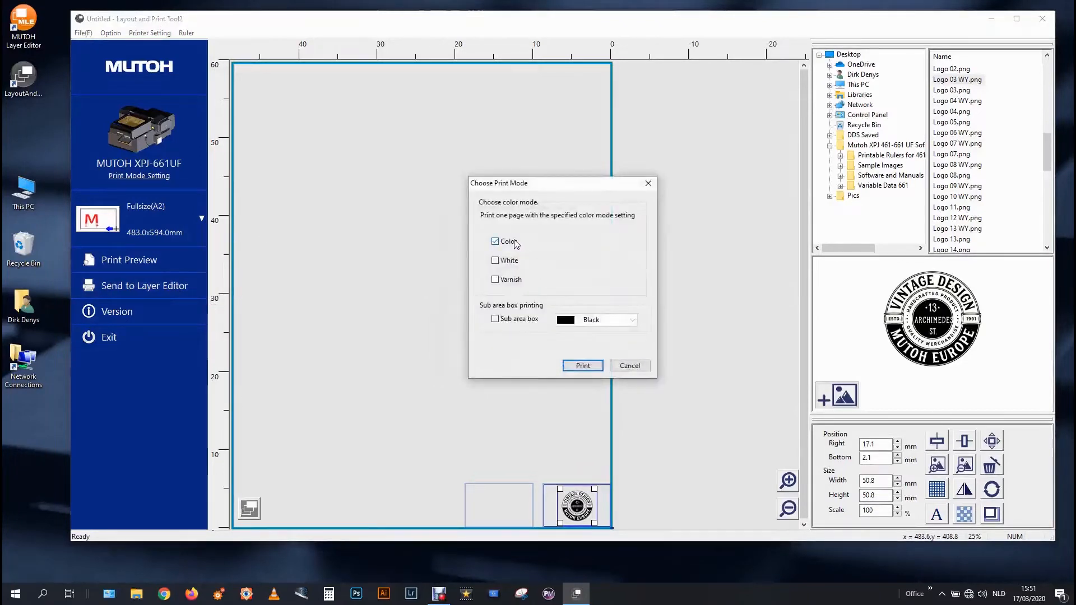
{"action": "left_click", "coordinate": [494, 279]}
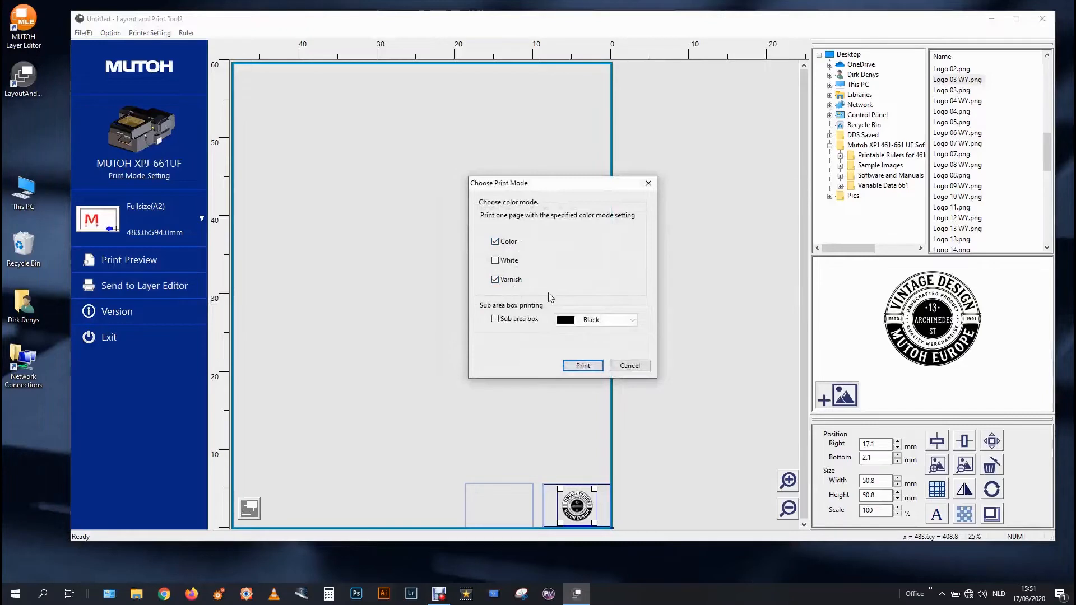
{"action": "left_click", "coordinate": [581, 366]}
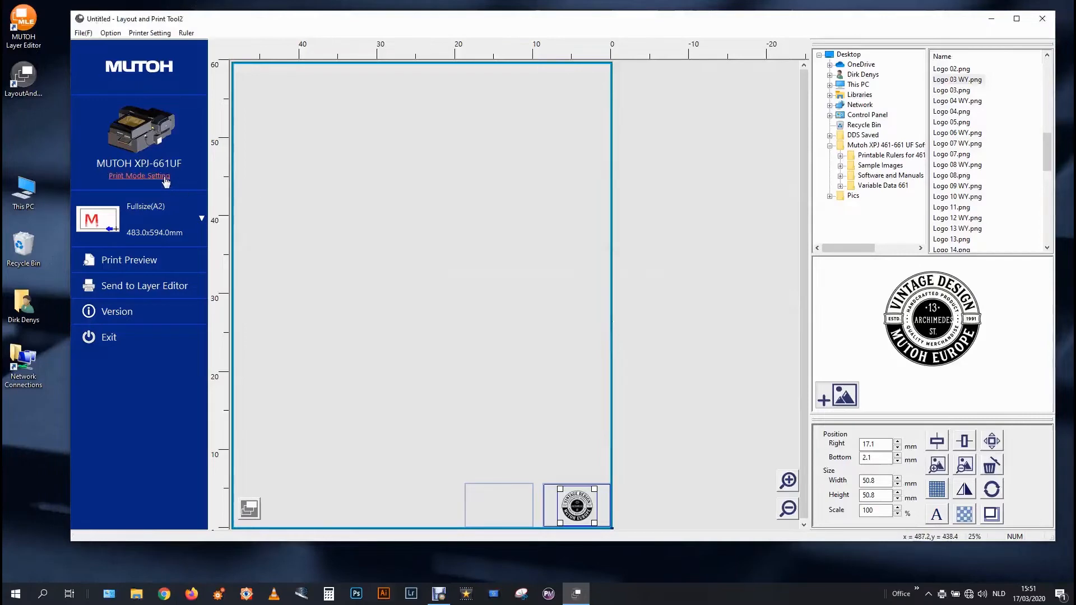
{"action": "left_click", "coordinate": [139, 176]}
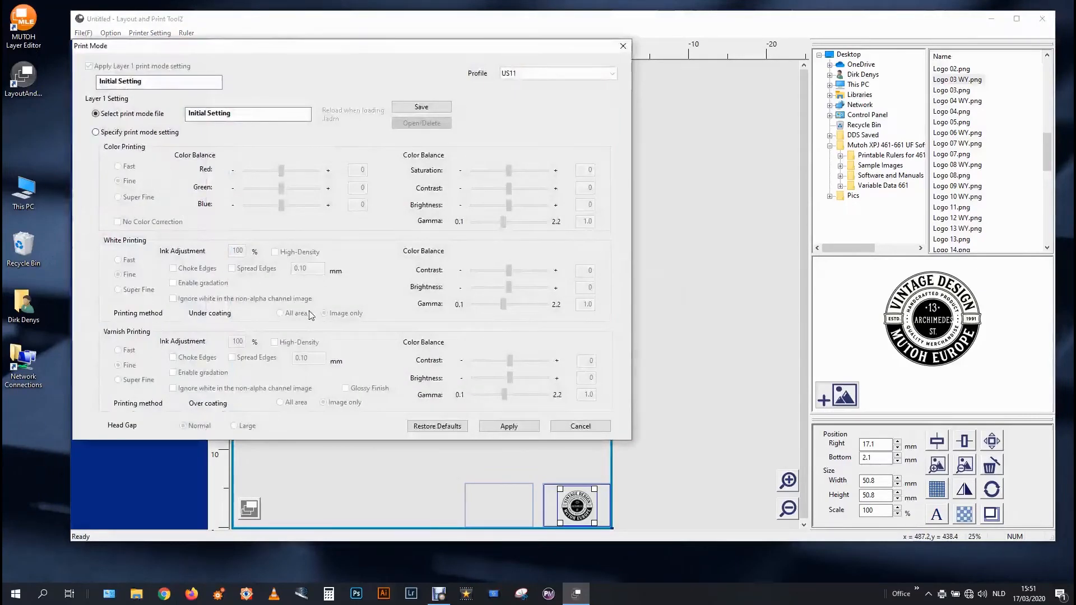
{"action": "left_click", "coordinate": [578, 426]}
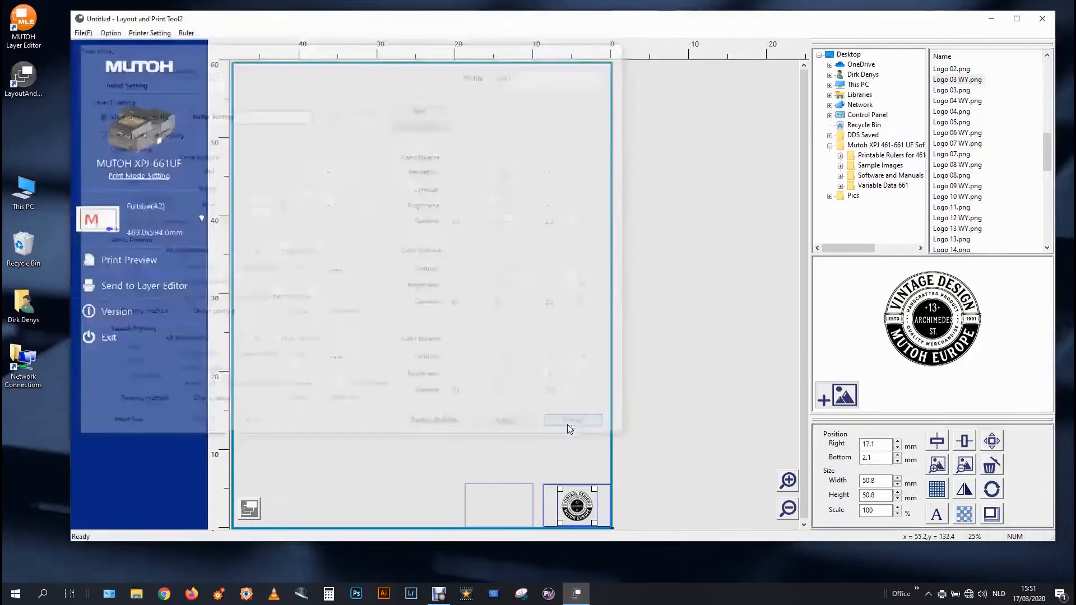
{"action": "left_click", "coordinate": [570, 419]}
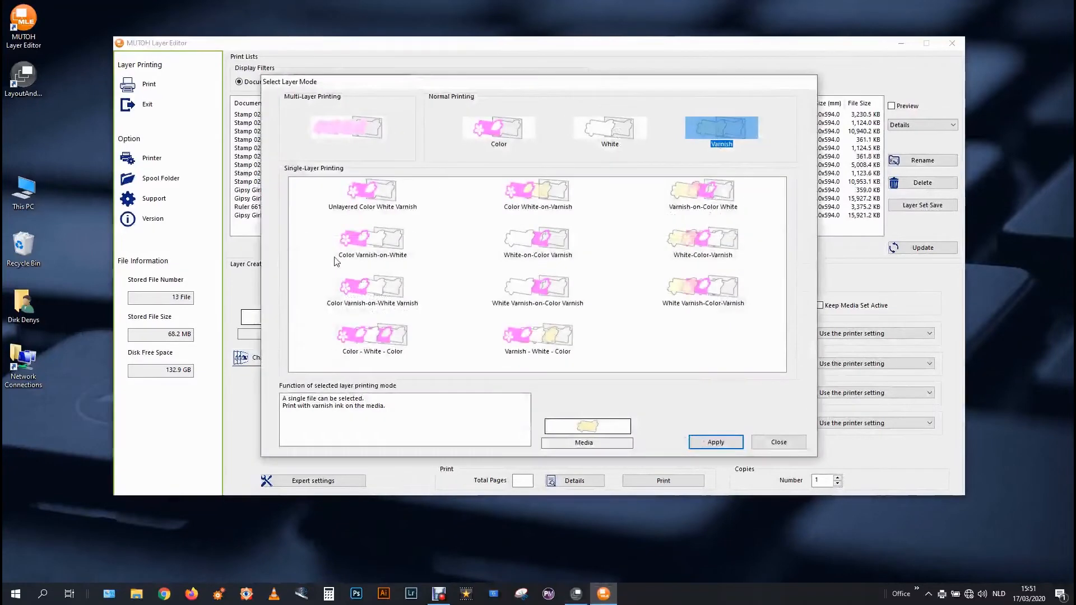
{"action": "mouse_move", "coordinate": [580, 102]}
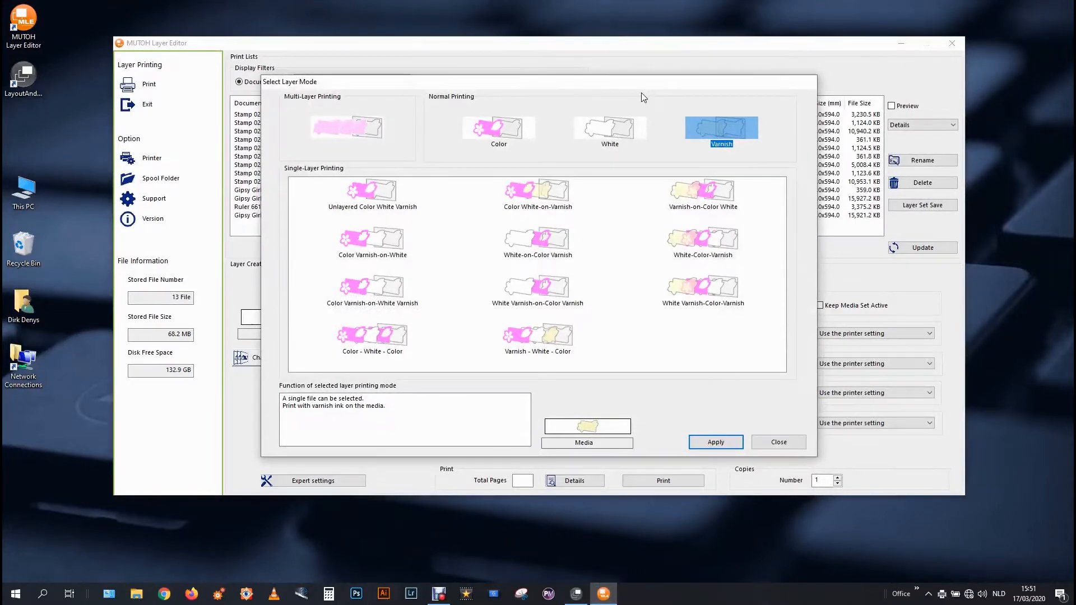
{"action": "mouse_move", "coordinate": [502, 245]}
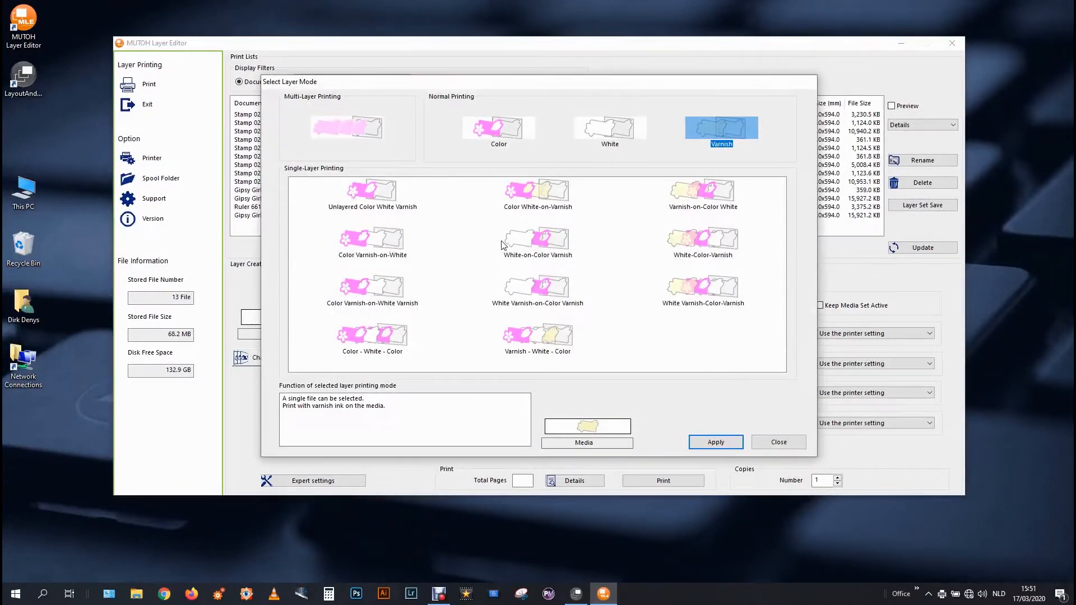
Choose the single-layer Varnish-on-Color White mode over Unlayered Color White Varnish and apply it.
{"action": "left_click", "coordinate": [703, 191]}
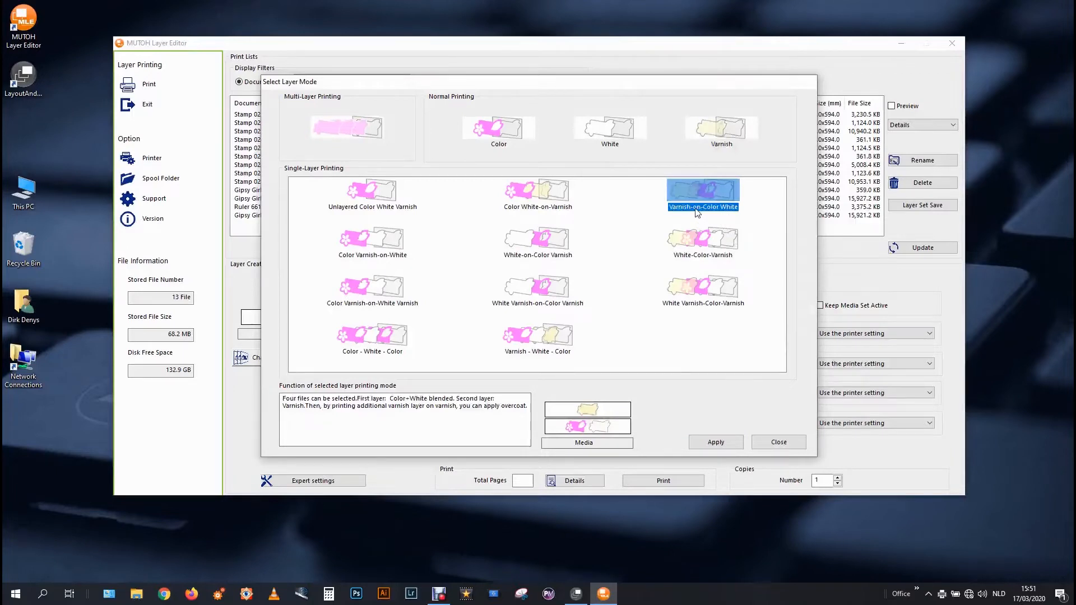
{"action": "mouse_move", "coordinate": [713, 215]}
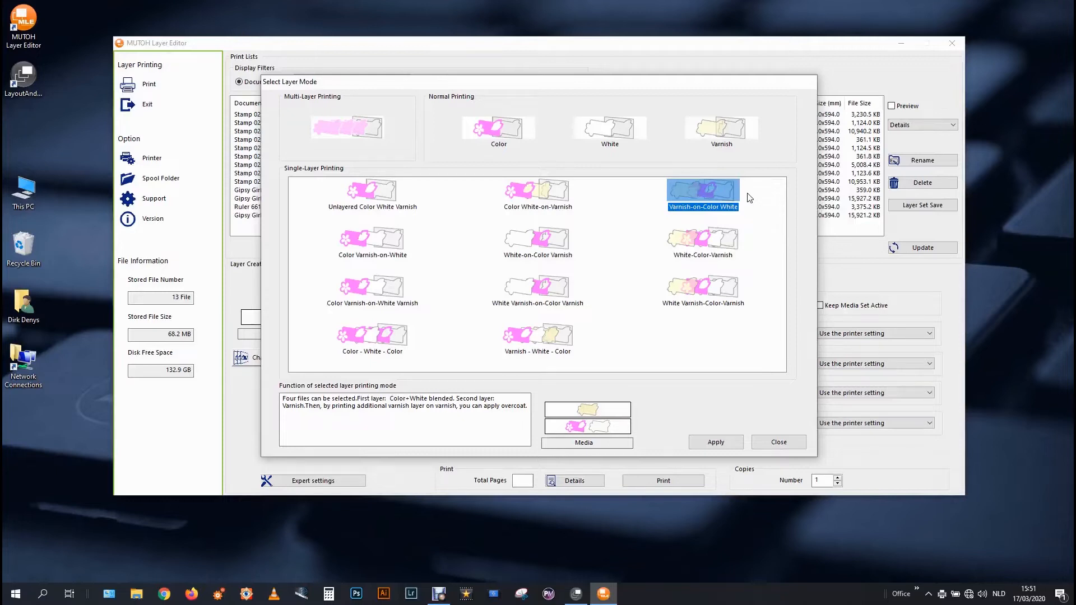
{"action": "mouse_move", "coordinate": [618, 167]}
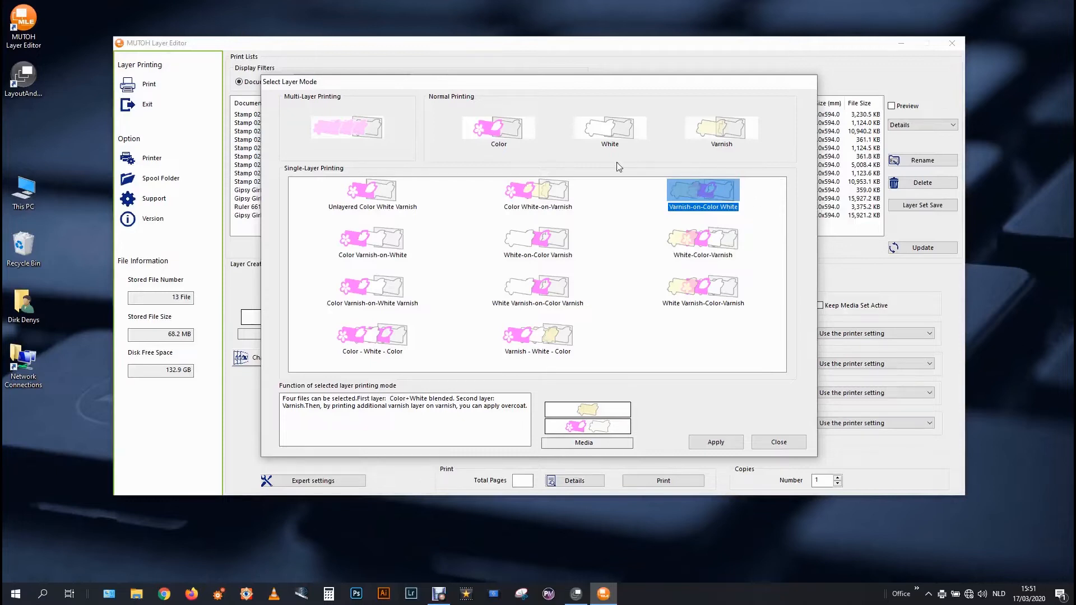
{"action": "left_click", "coordinate": [372, 191]}
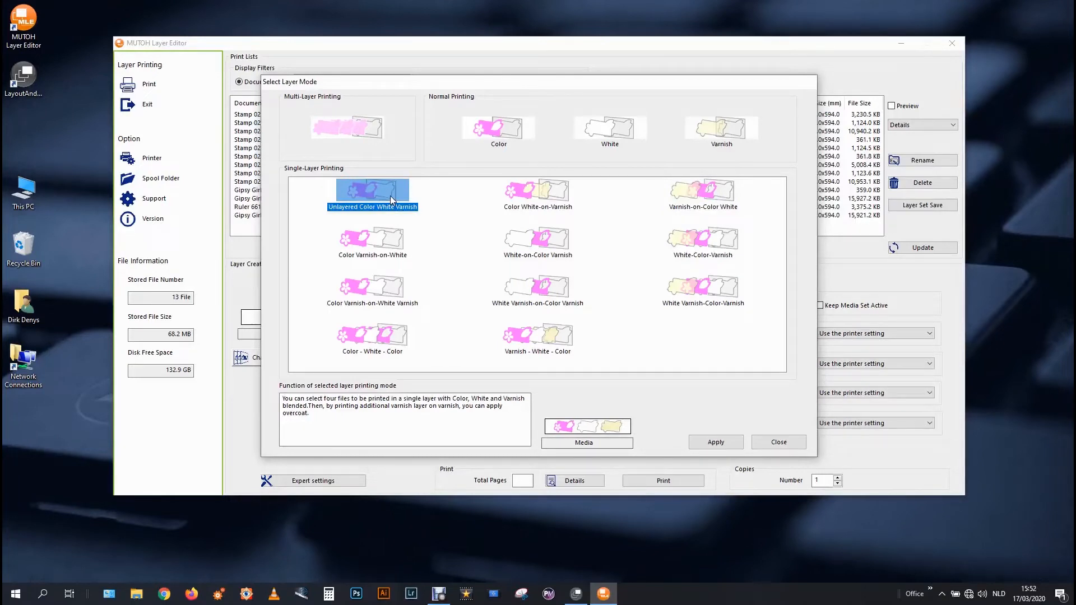
{"action": "left_click", "coordinate": [702, 195]}
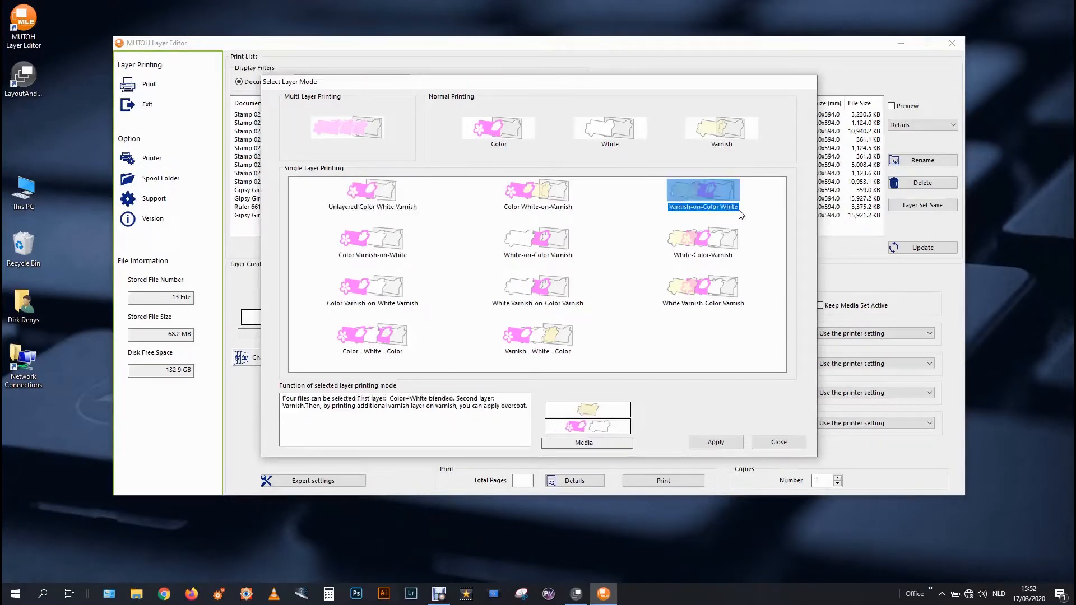
{"action": "mouse_move", "coordinate": [730, 192]}
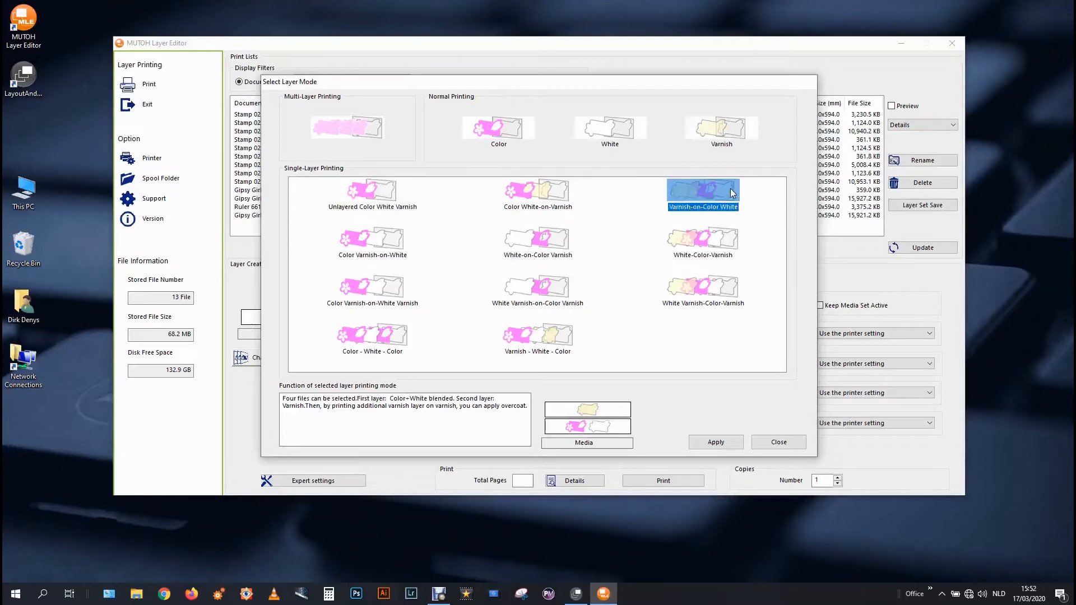
{"action": "mouse_move", "coordinate": [766, 172]}
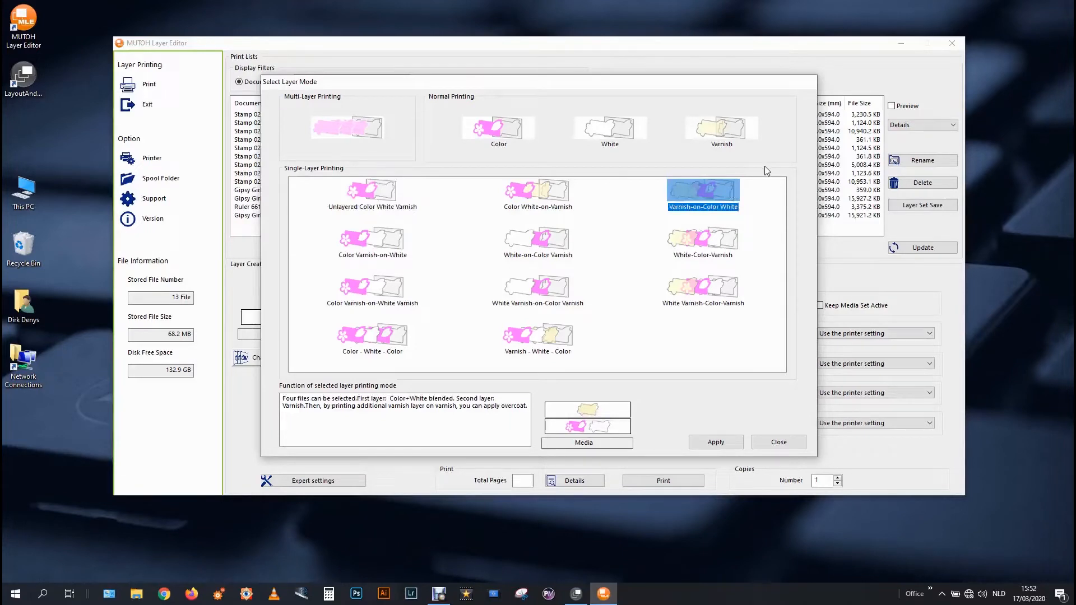
{"action": "mouse_move", "coordinate": [762, 193]}
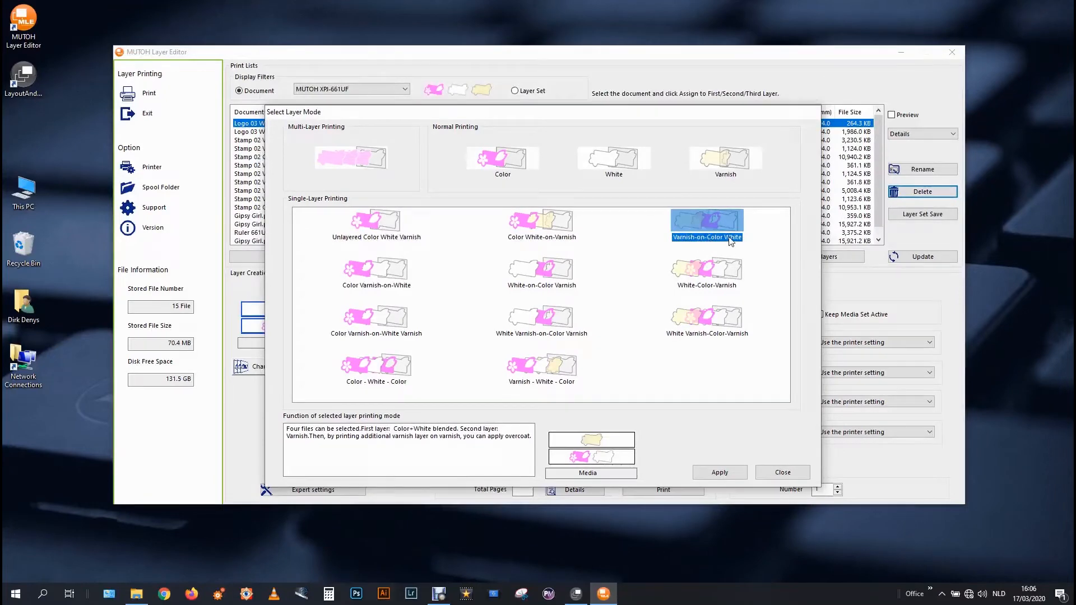
{"action": "mouse_move", "coordinate": [737, 231]}
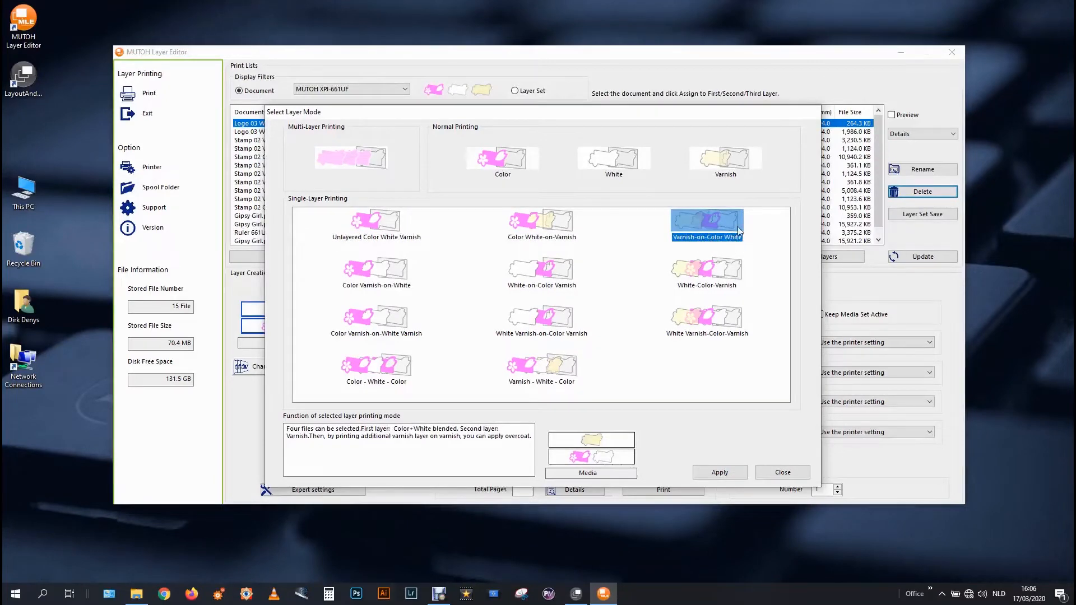
{"action": "left_click", "coordinate": [719, 472]}
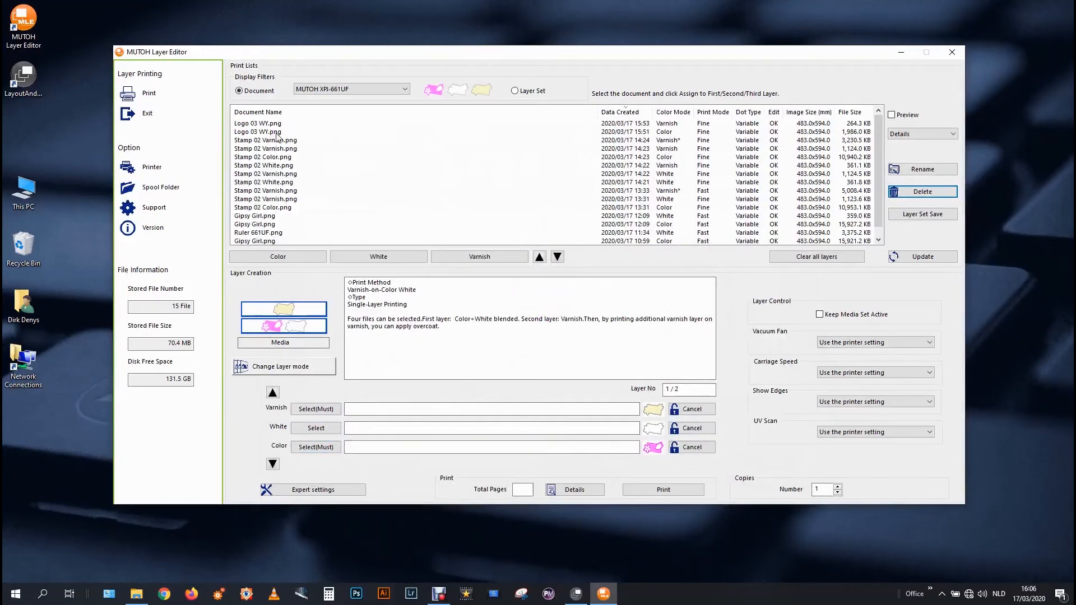
Assign Logo 03 WX.png to the varnish and colour layer slots, leaving white empty.
{"action": "left_click", "coordinate": [278, 131]}
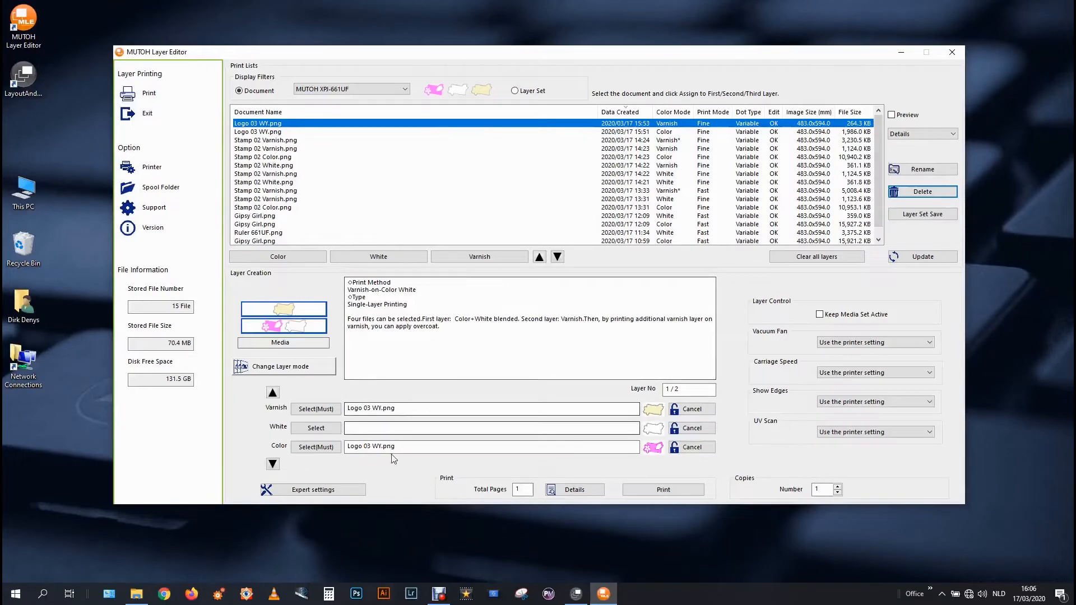
Enable custom expert settings with UV control, lamps curing while printing at 100% intensity.
{"action": "left_click", "coordinate": [313, 489]}
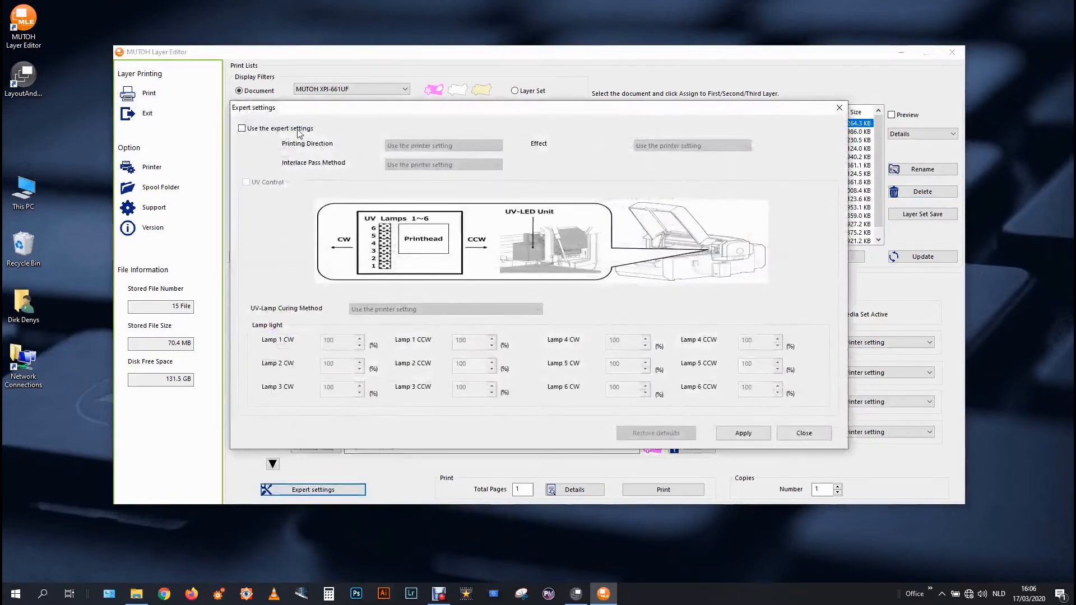
{"action": "left_click", "coordinate": [242, 128]}
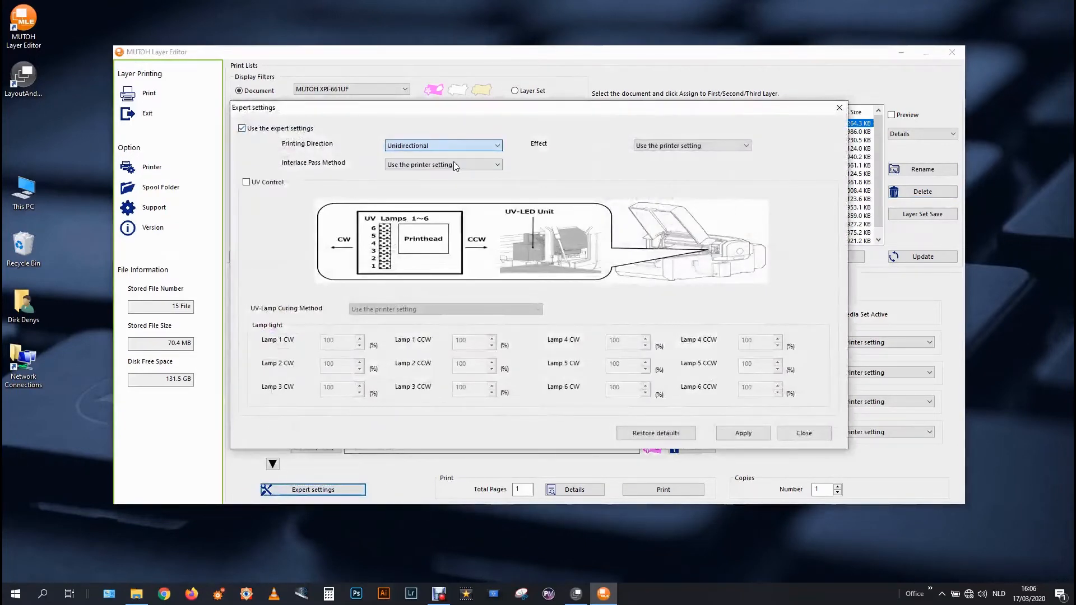
{"action": "left_click", "coordinate": [247, 182]}
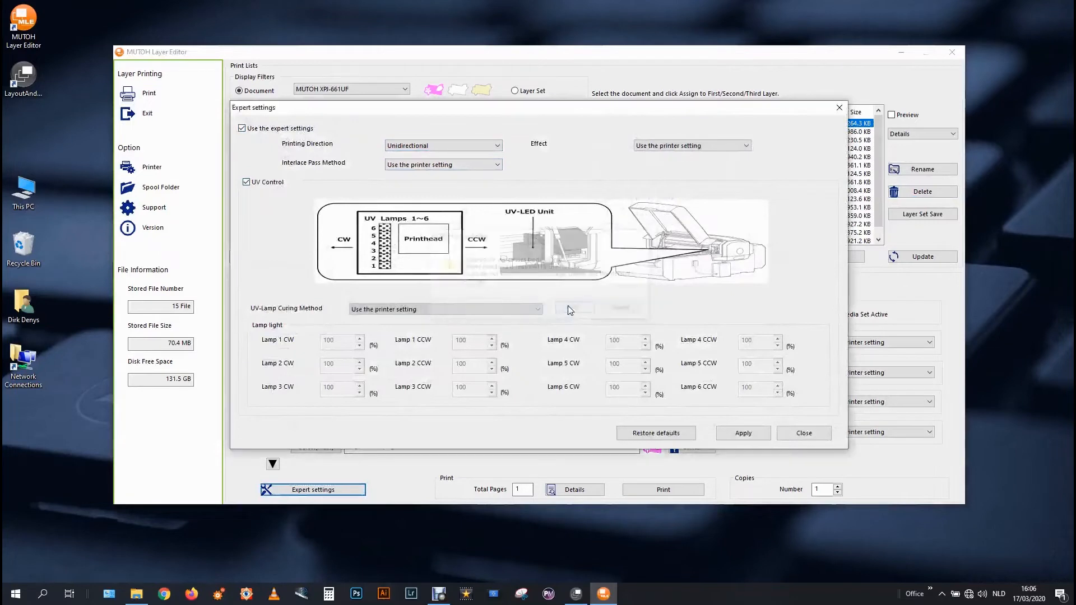
{"action": "left_click", "coordinate": [444, 310]}
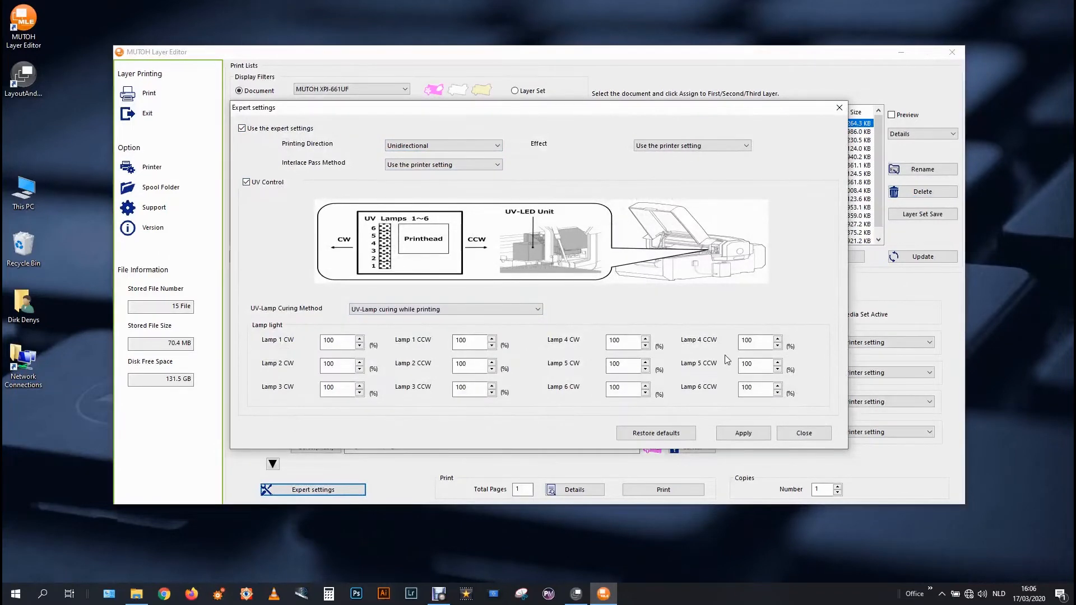
{"action": "left_click", "coordinate": [469, 341]}
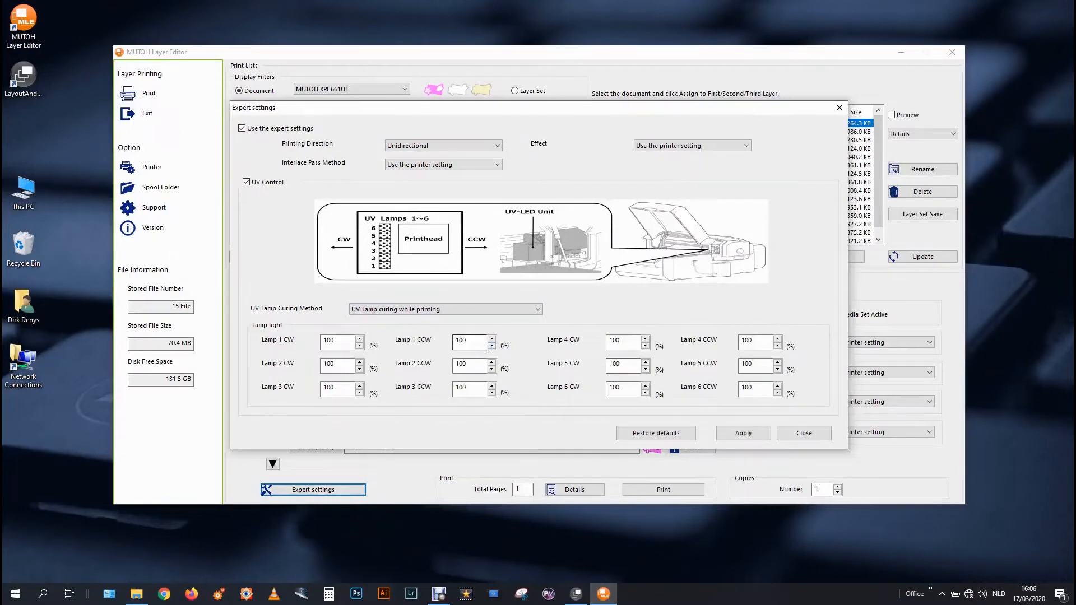
{"action": "mouse_move", "coordinate": [485, 347]}
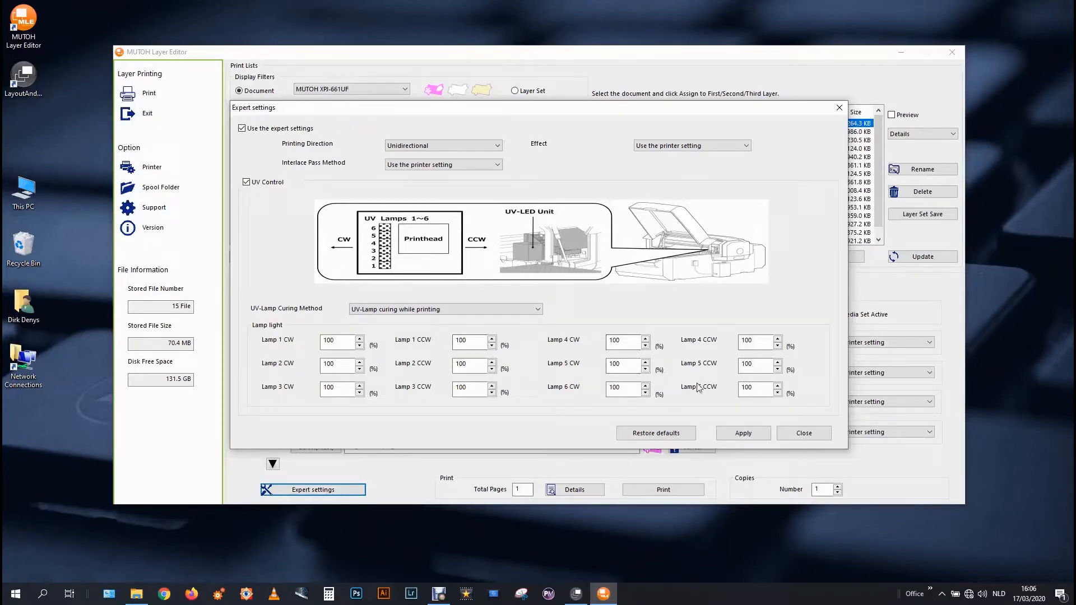
{"action": "left_click", "coordinate": [802, 433]}
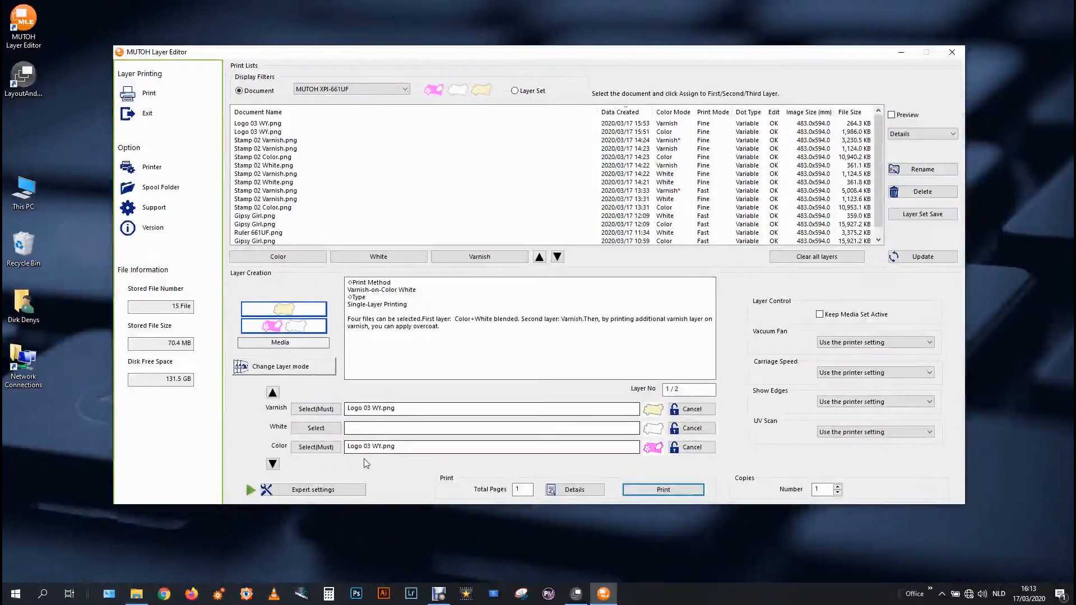
Bring the expert settings back up with the custom lamp curing still set.
{"action": "left_click", "coordinate": [312, 490]}
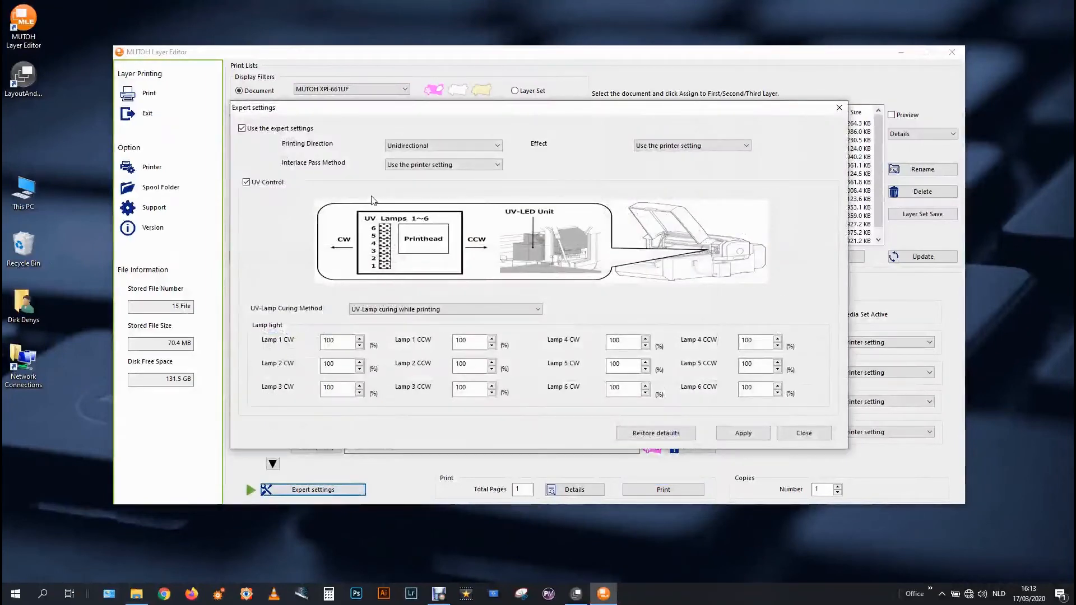
{"action": "mouse_move", "coordinate": [426, 192]}
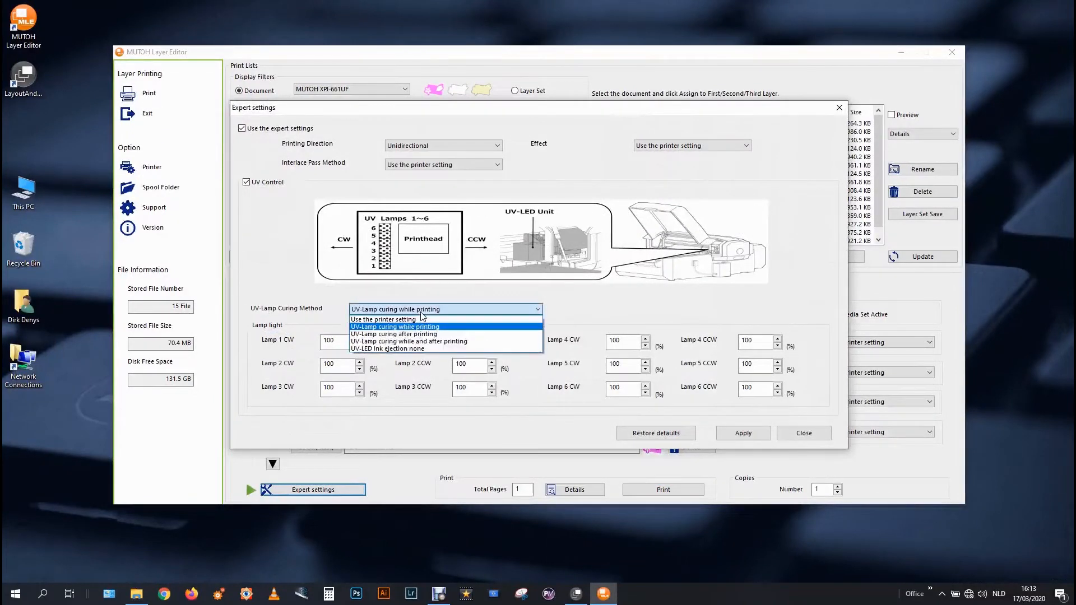
Revert UV-lamp curing to the printer setting, apply, and send the logo job to print.
{"action": "left_click", "coordinate": [384, 319]}
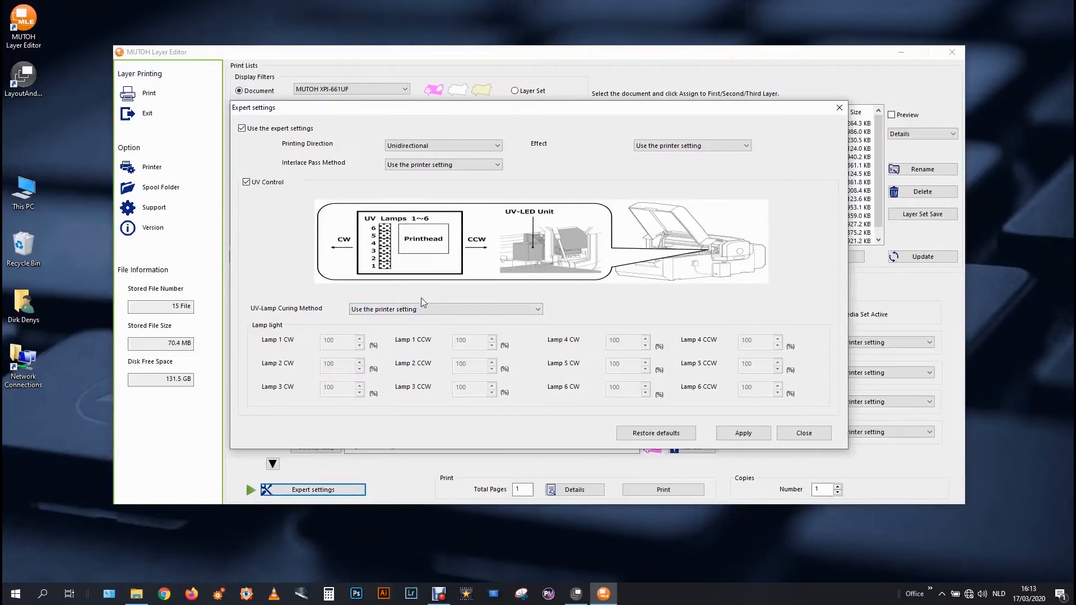
{"action": "mouse_move", "coordinate": [439, 300]}
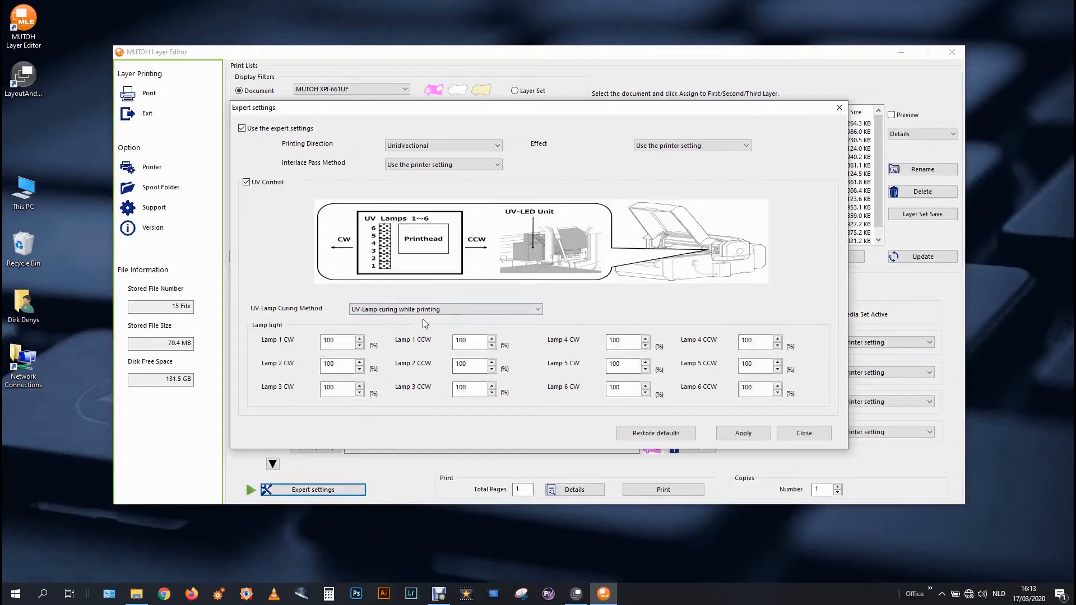
{"action": "left_click", "coordinate": [443, 309]}
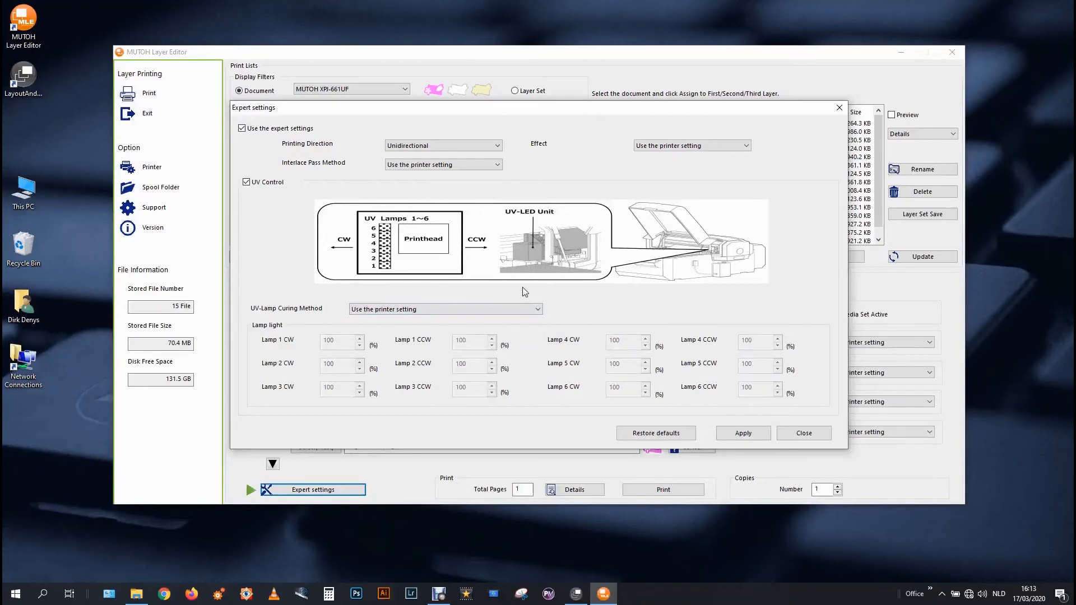
{"action": "mouse_move", "coordinate": [656, 393]}
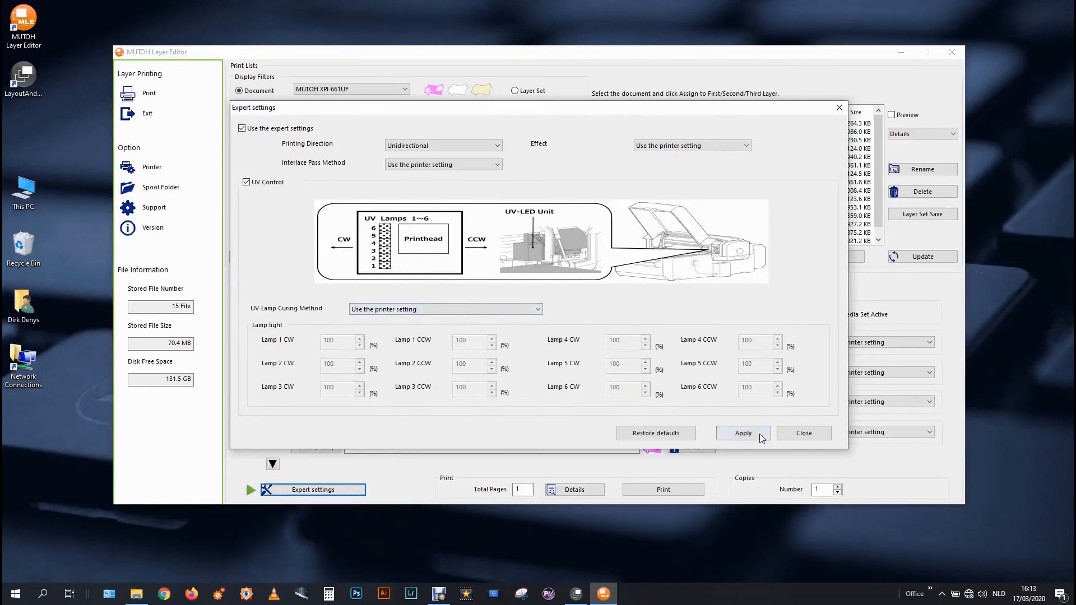
{"action": "left_click", "coordinate": [742, 432]}
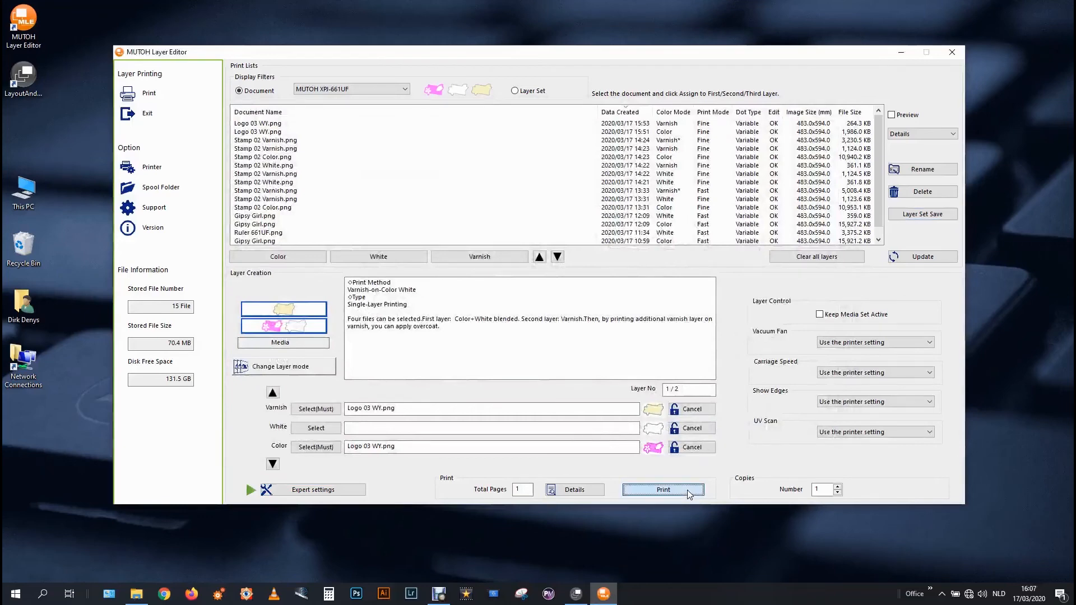
{"action": "left_click", "coordinate": [662, 490]}
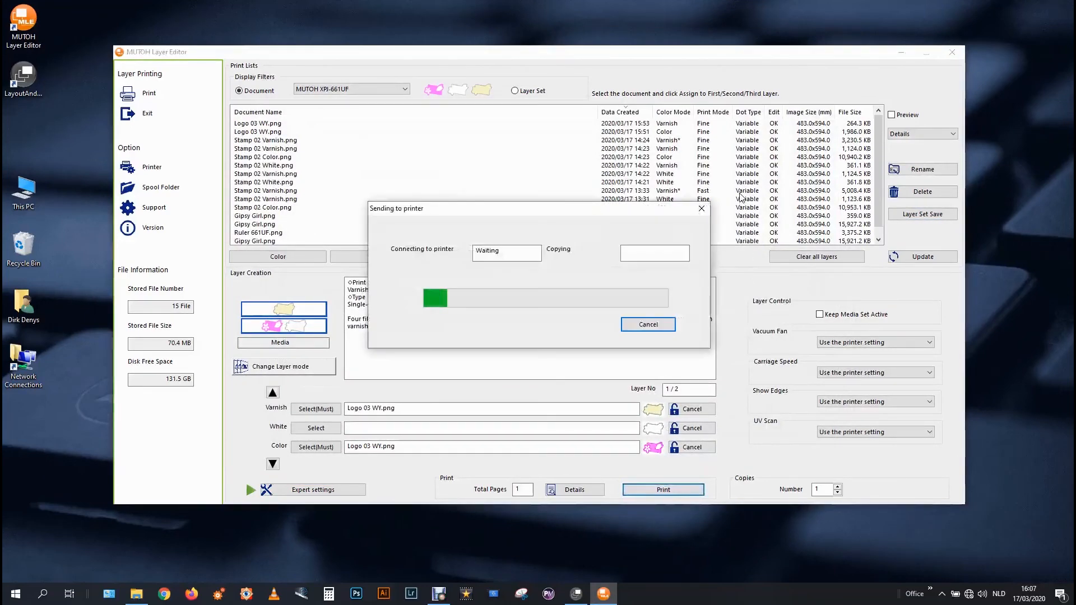